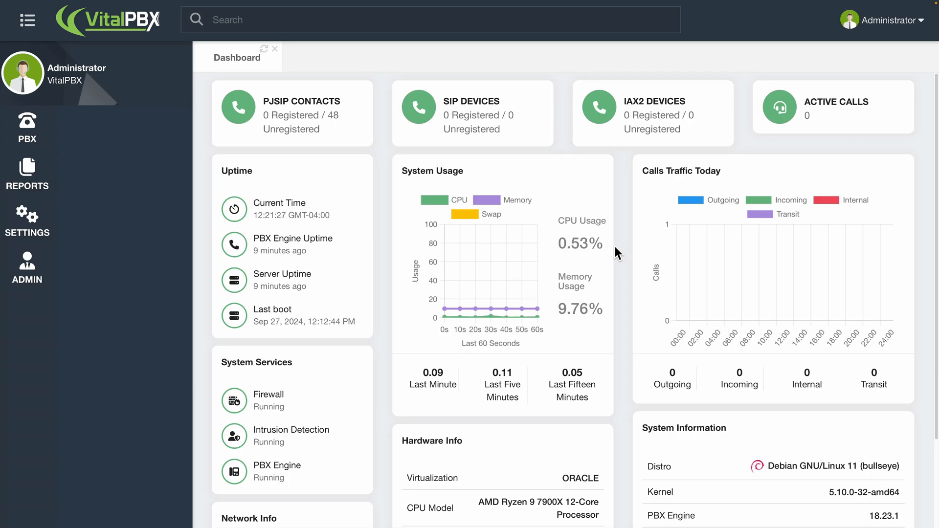
pyautogui.moveTo(622, 255)
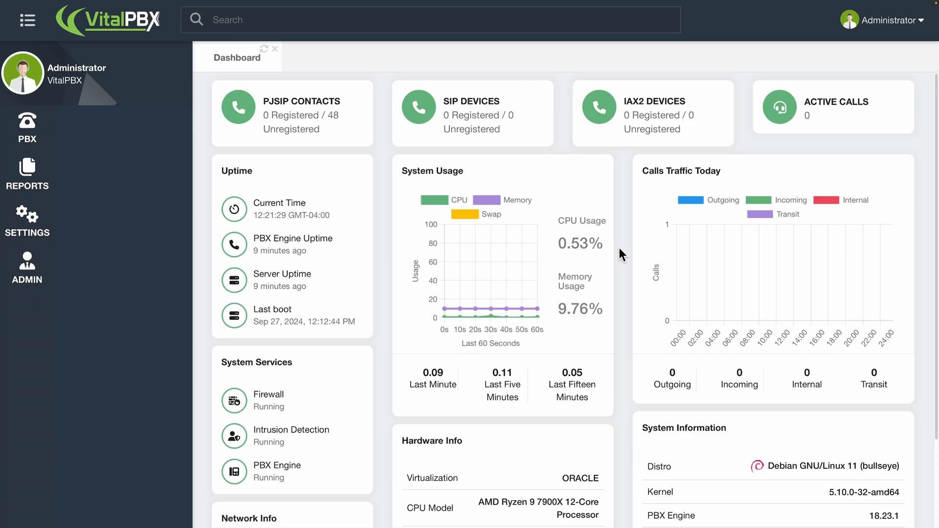
pyautogui.moveTo(618, 251)
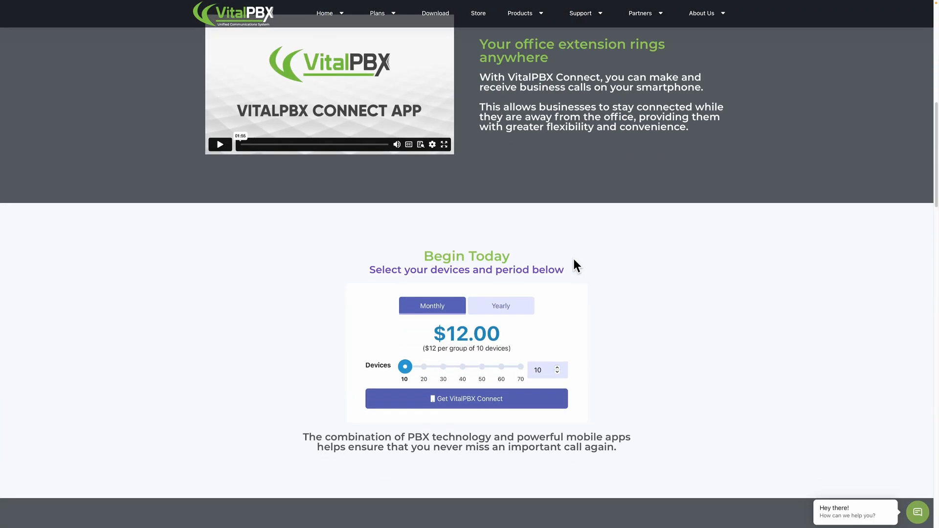
# Slide the licensing device count up to 50 and back to 20 to preview pricing
pyautogui.scroll(-3)
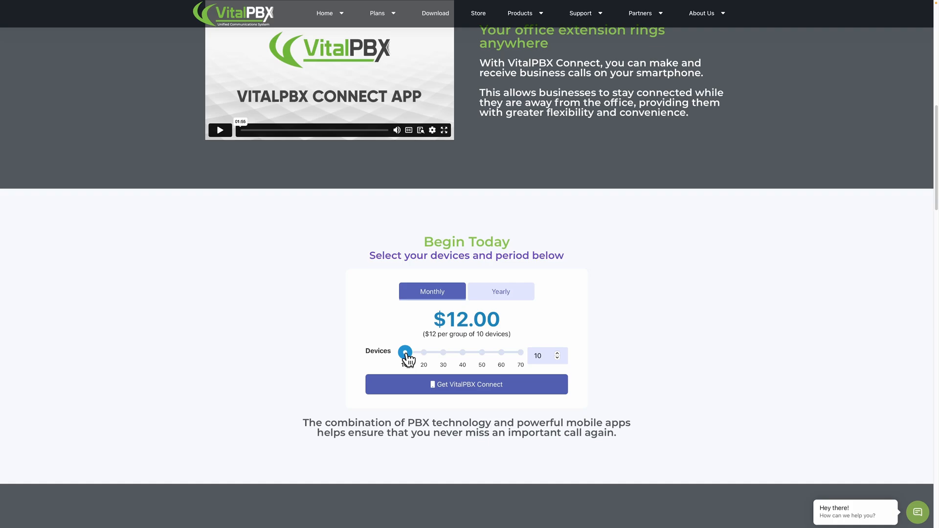
pyautogui.moveTo(404, 352); pyautogui.dragTo(477, 352)
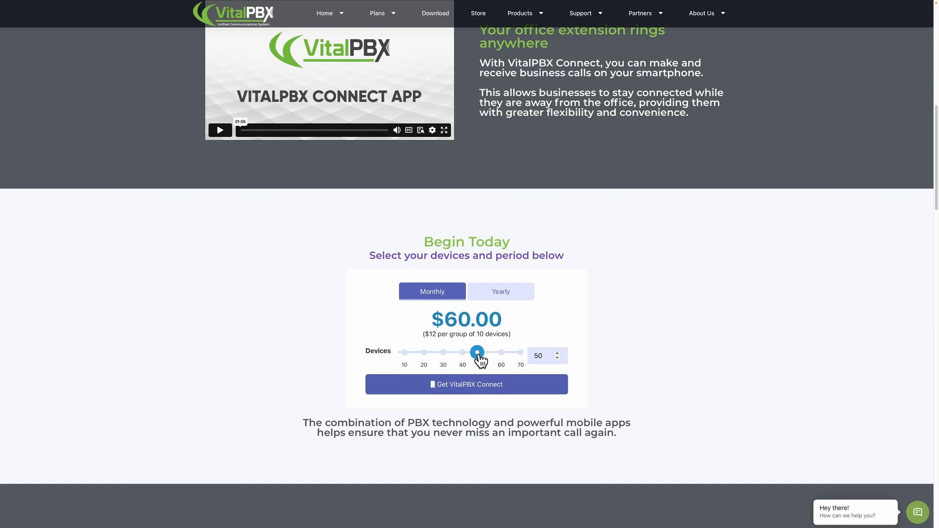
pyautogui.moveTo(477, 352); pyautogui.dragTo(423, 352)
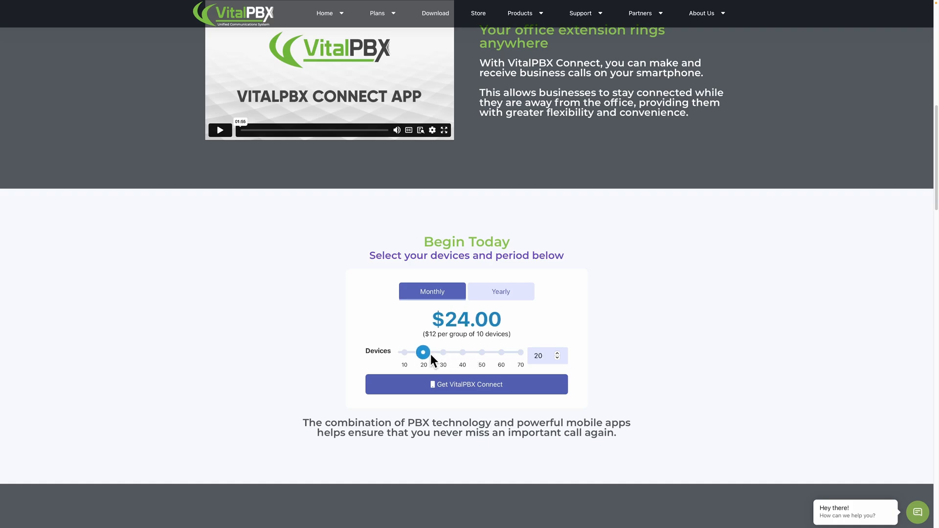
pyautogui.moveTo(423, 356)
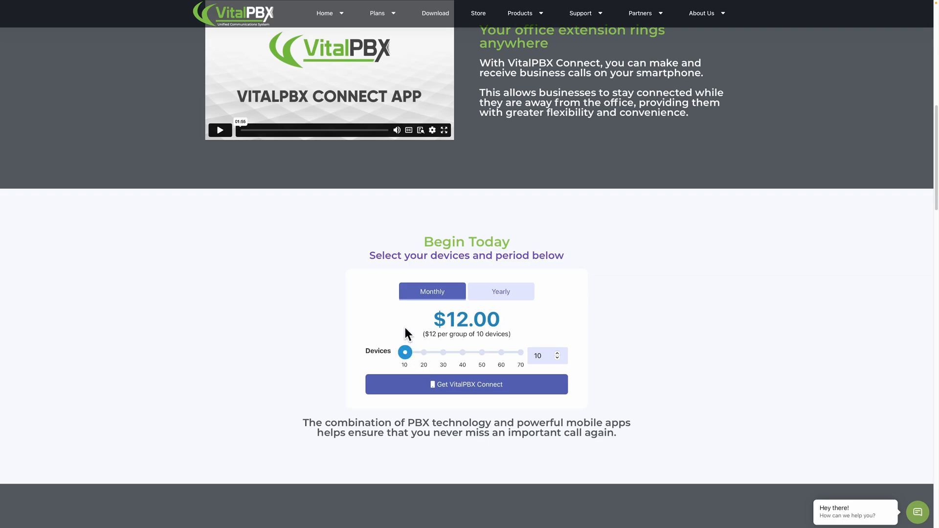
pyautogui.moveTo(409, 307)
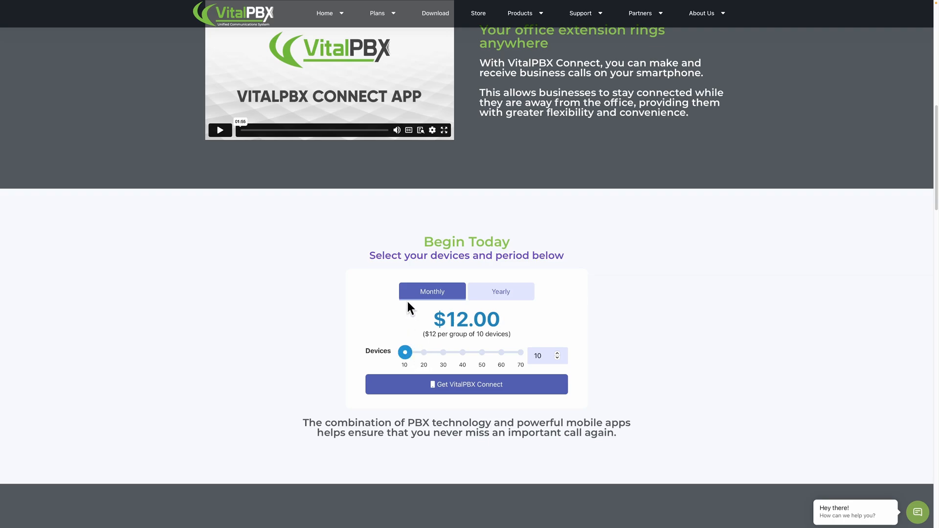
pyautogui.moveTo(454, 268)
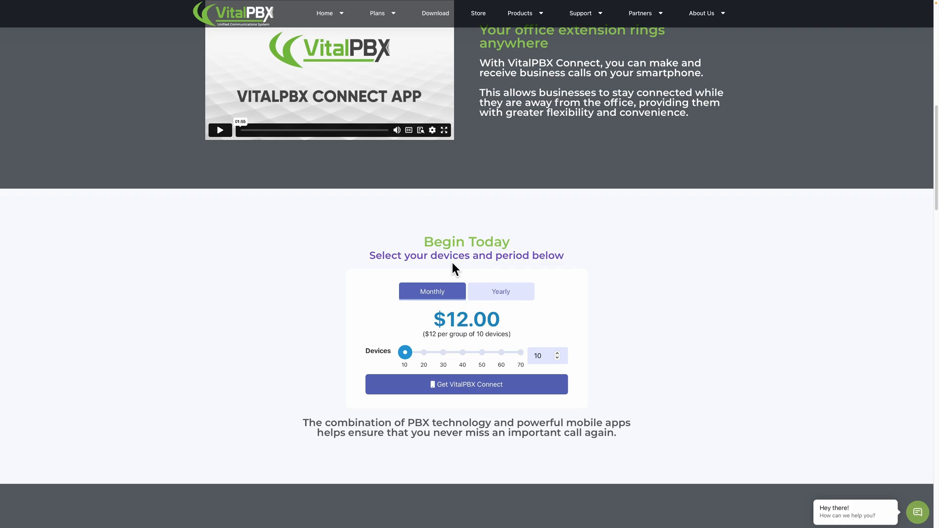
pyautogui.moveTo(525, 250)
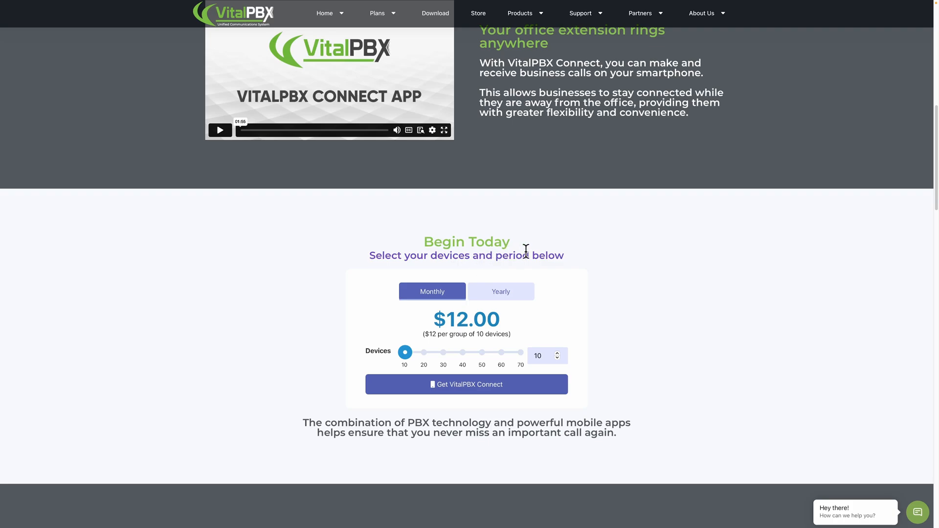
pyautogui.moveTo(529, 250)
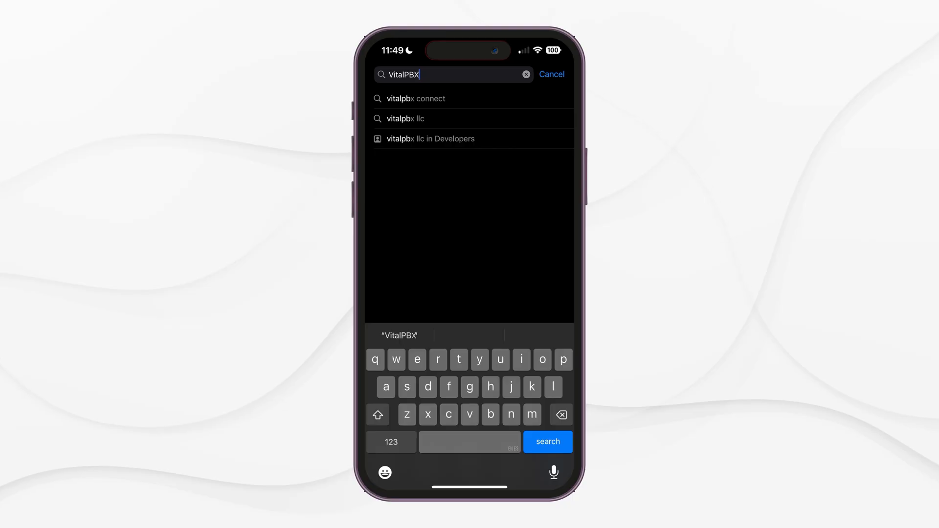
# Find VitalPBX Connect in the App Store, review its page, and return home
pyautogui.click(415, 98)
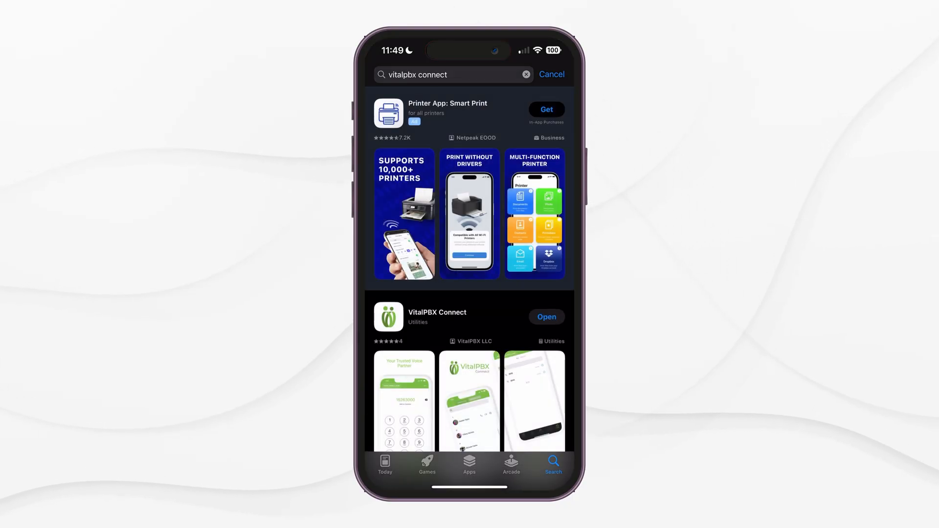
pyautogui.scroll(-3)
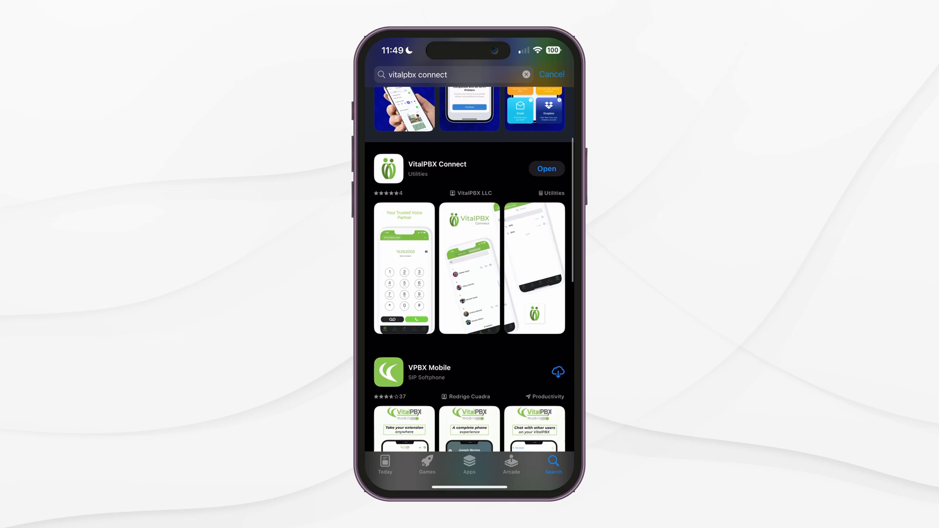
pyautogui.click(437, 169)
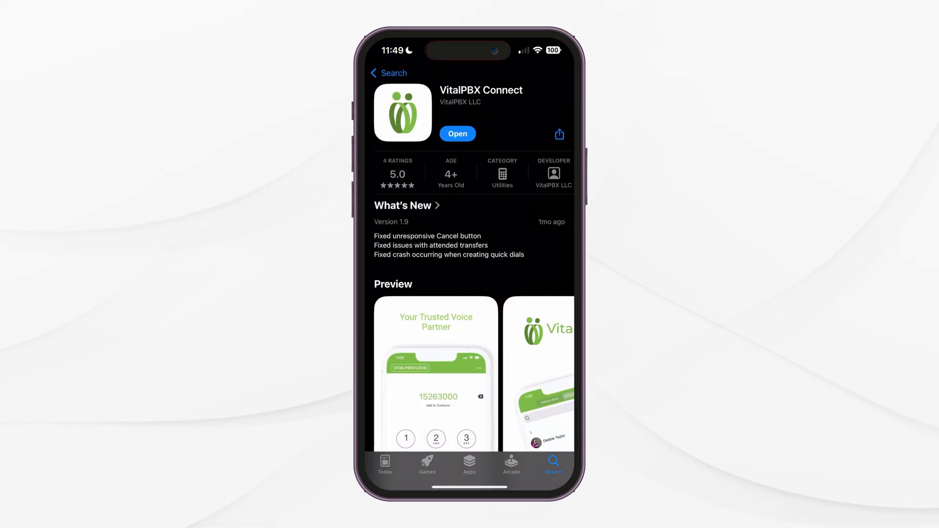
pyautogui.scroll(-3)
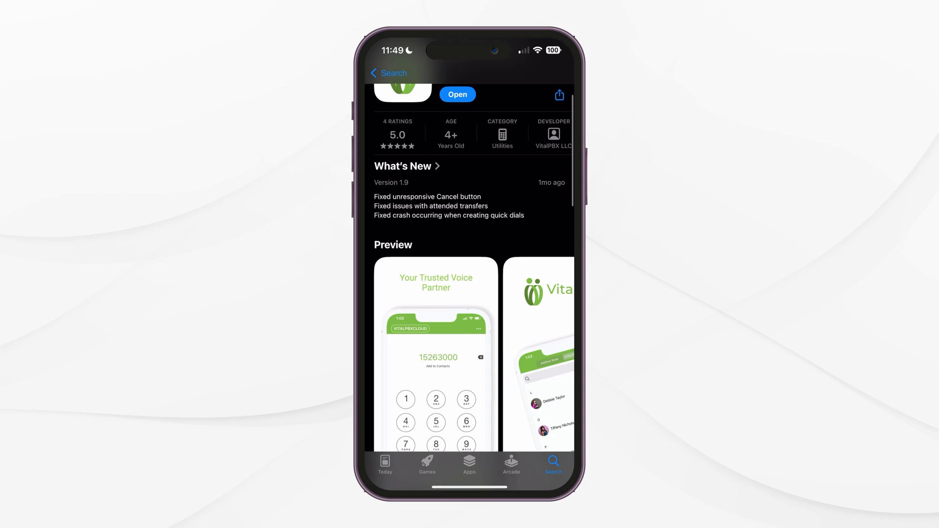
pyautogui.scroll(-3)
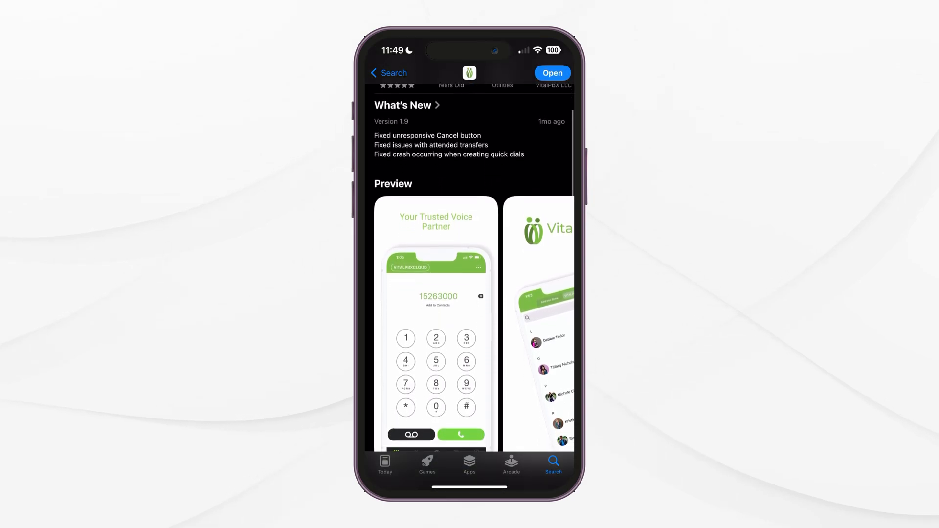
pyautogui.scroll(-3)
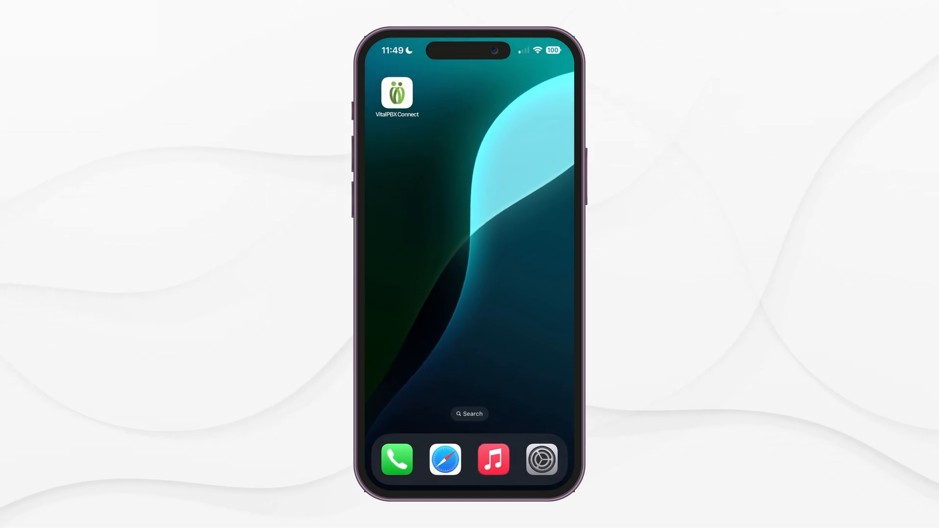
pyautogui.click(396, 93)
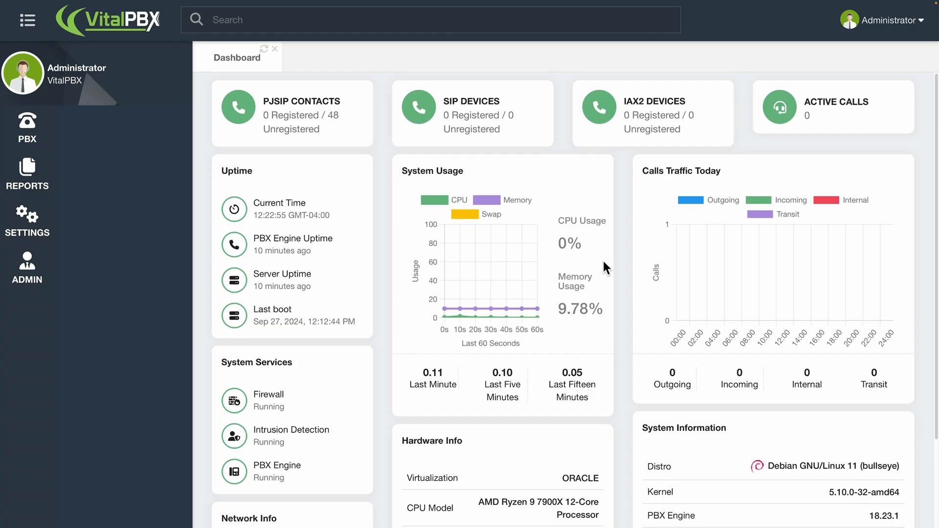
pyautogui.moveTo(106, 254)
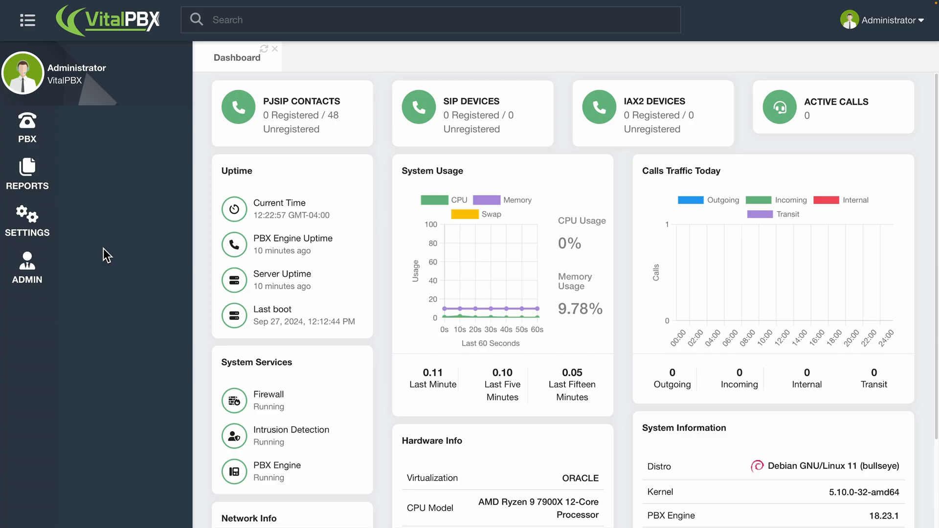
pyautogui.click(28, 268)
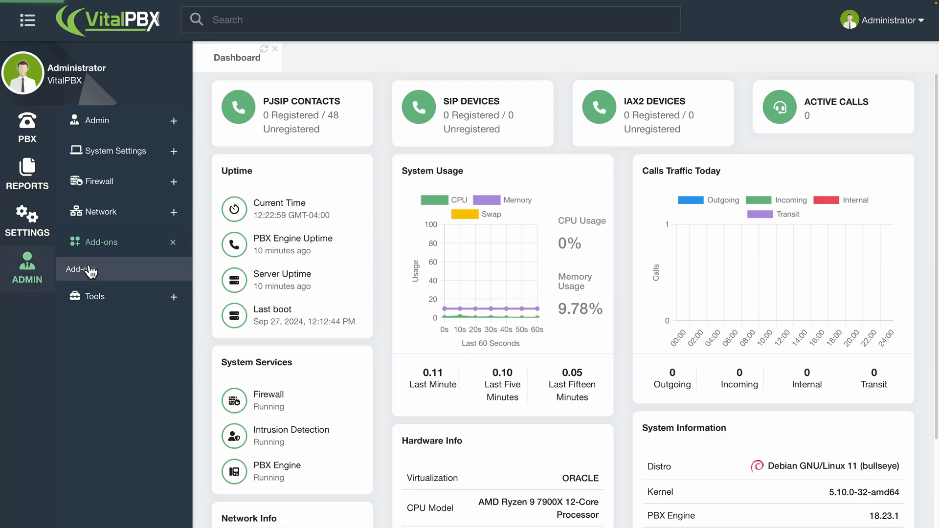
pyautogui.click(82, 269)
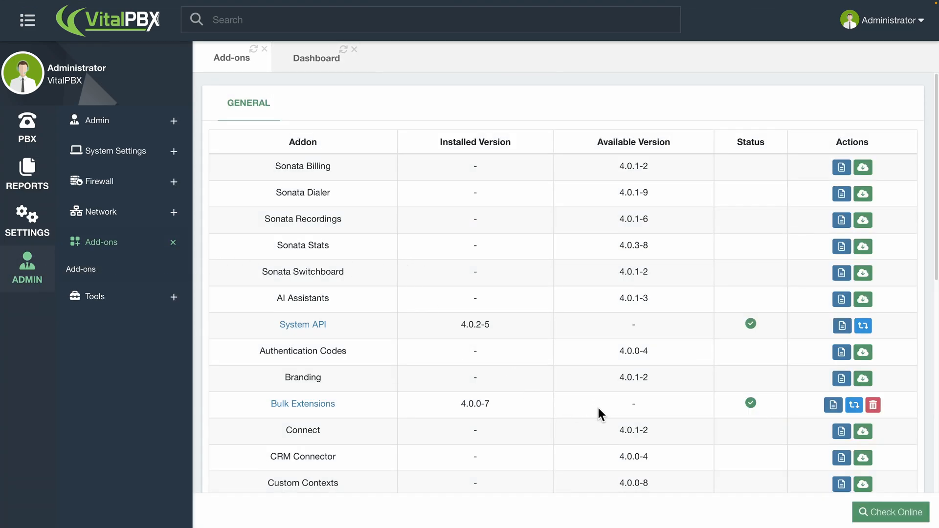
pyautogui.scroll(-3)
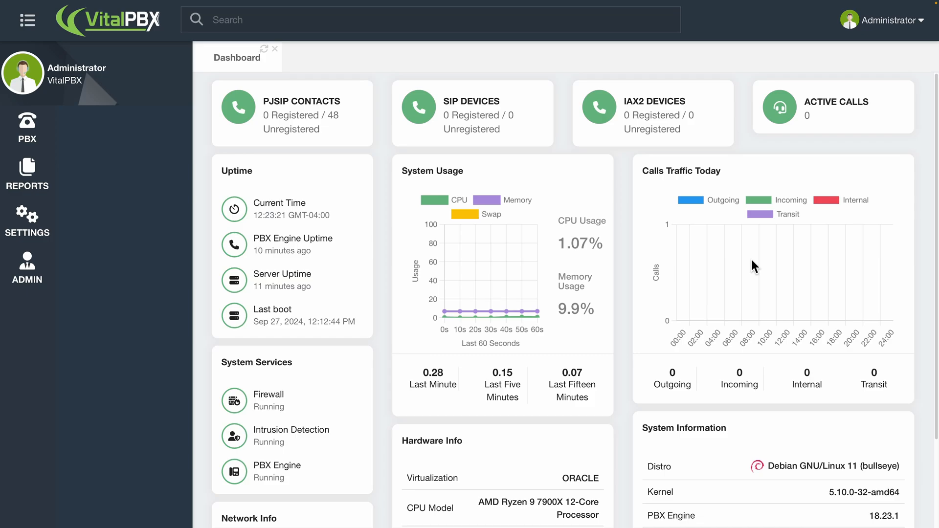
# Show the VitalPBX Connect Settings page under the PBX menu
pyautogui.click(28, 128)
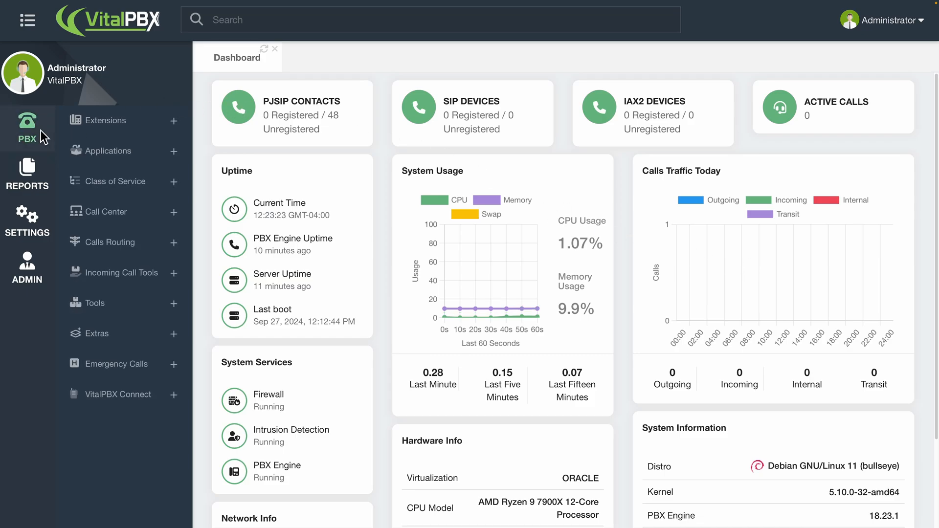
pyautogui.moveTo(135, 400)
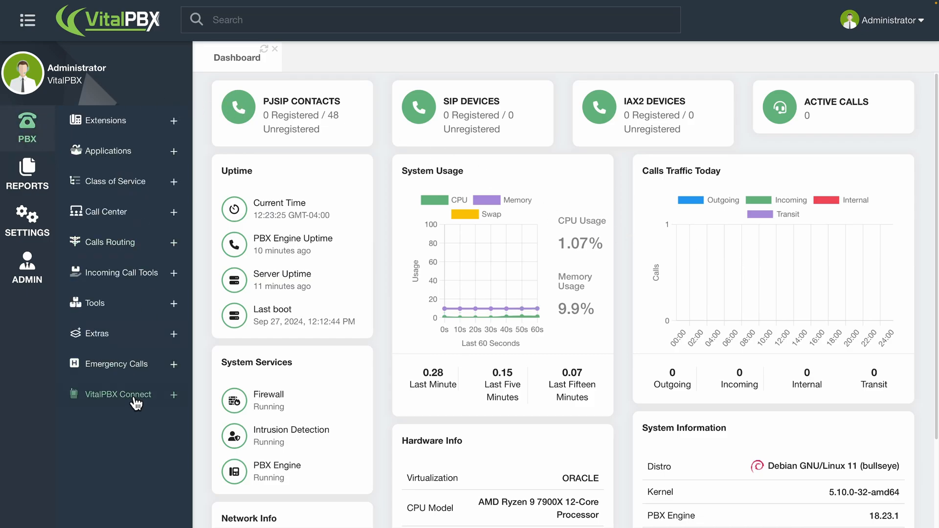
pyautogui.click(79, 420)
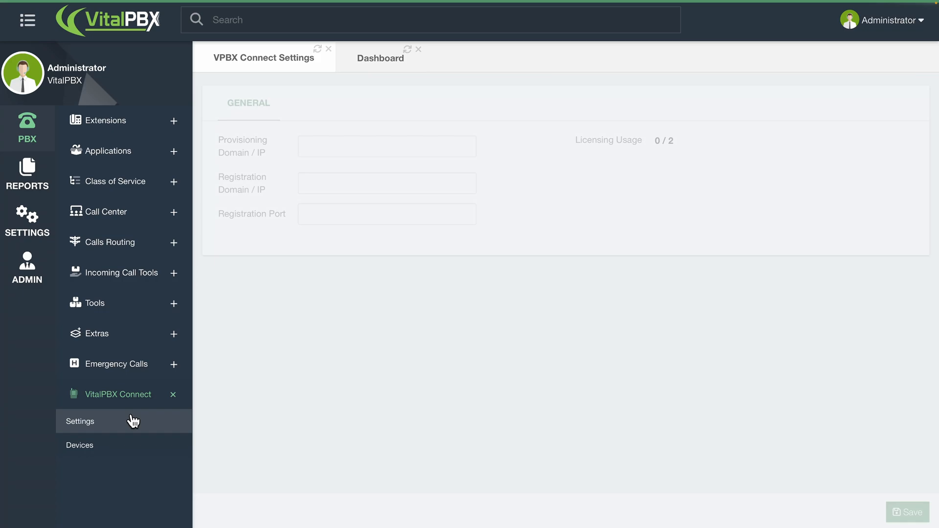
pyautogui.click(79, 420)
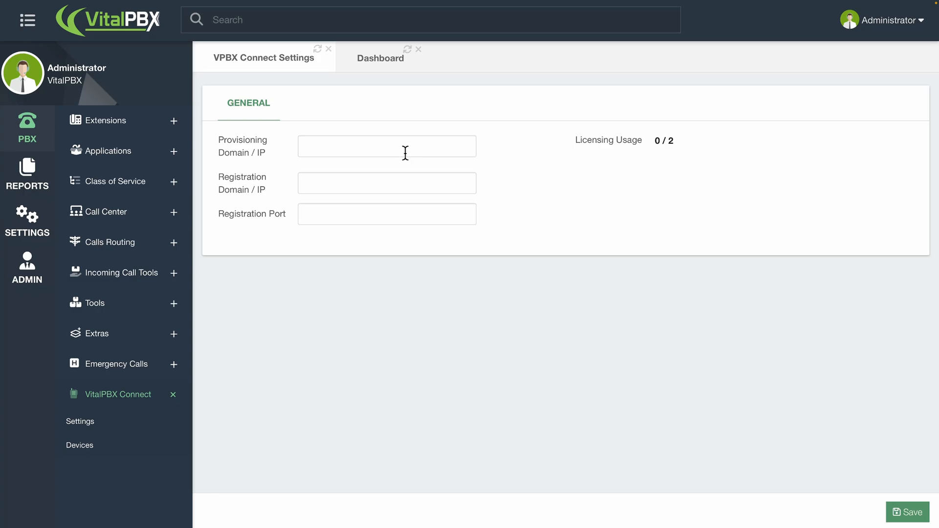
# Enter sip.mypbx.com as provisioning domain, then view the empty Connect devices list
pyautogui.click(906, 511)
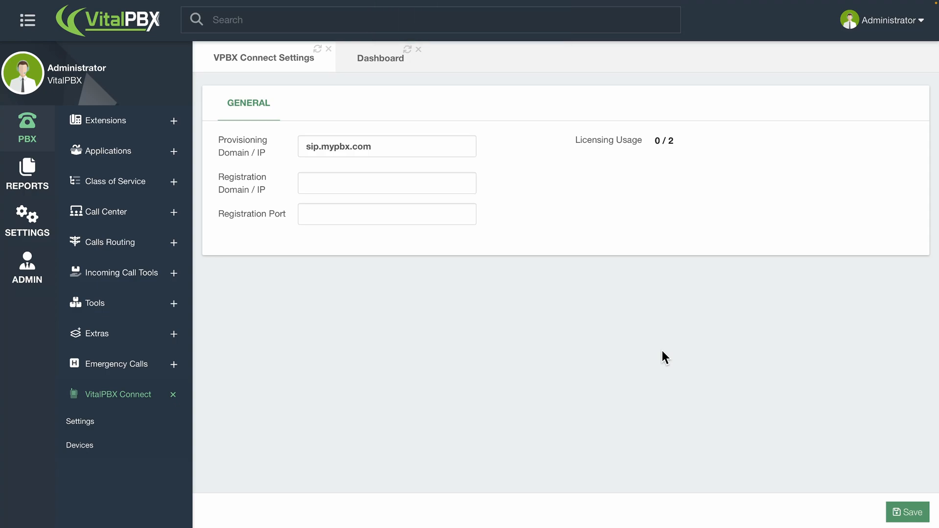
pyautogui.moveTo(593, 332)
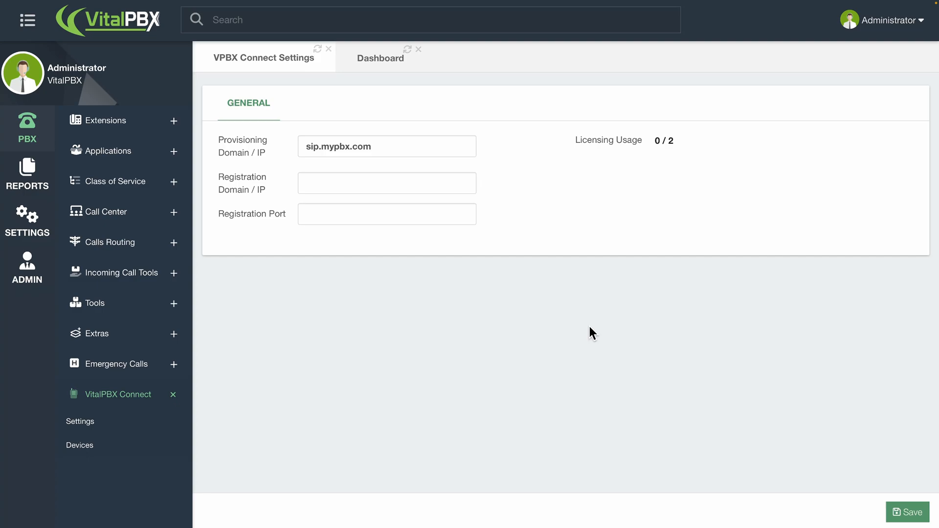
pyautogui.moveTo(457, 152)
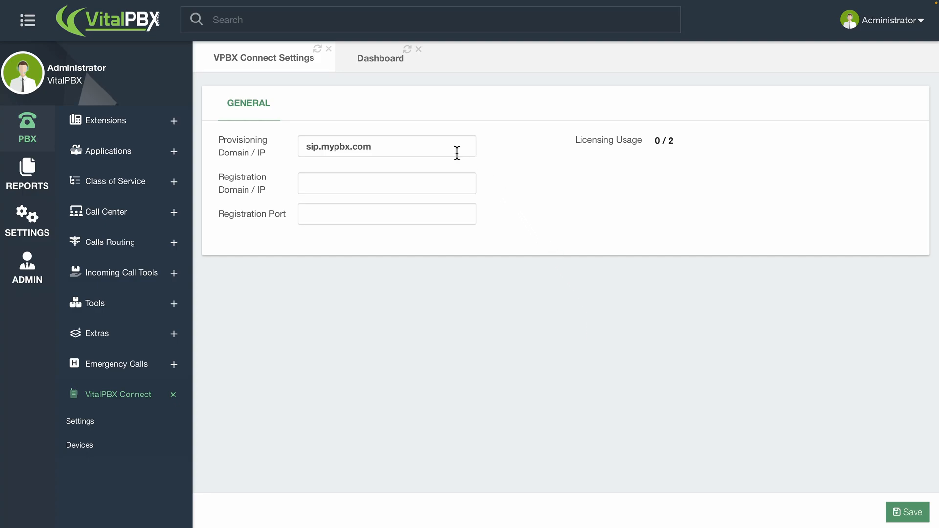
pyautogui.moveTo(507, 191)
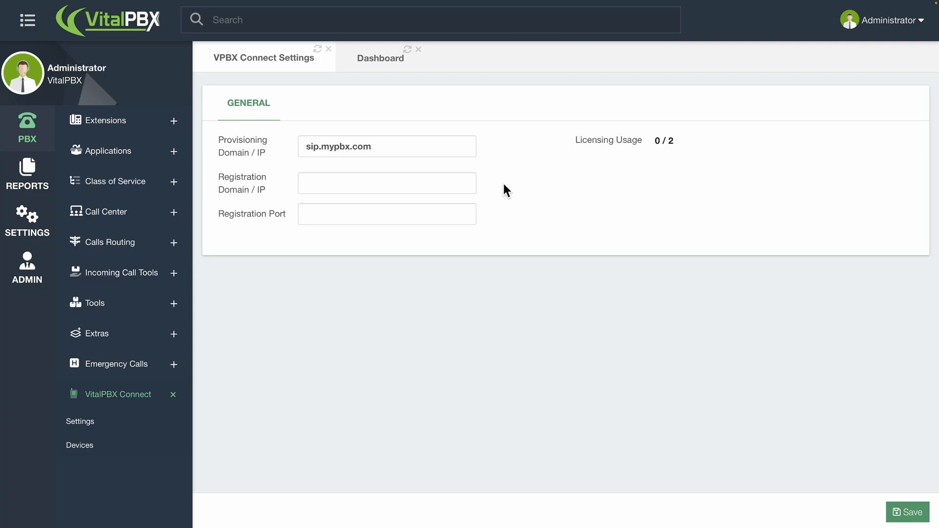
pyautogui.moveTo(544, 199)
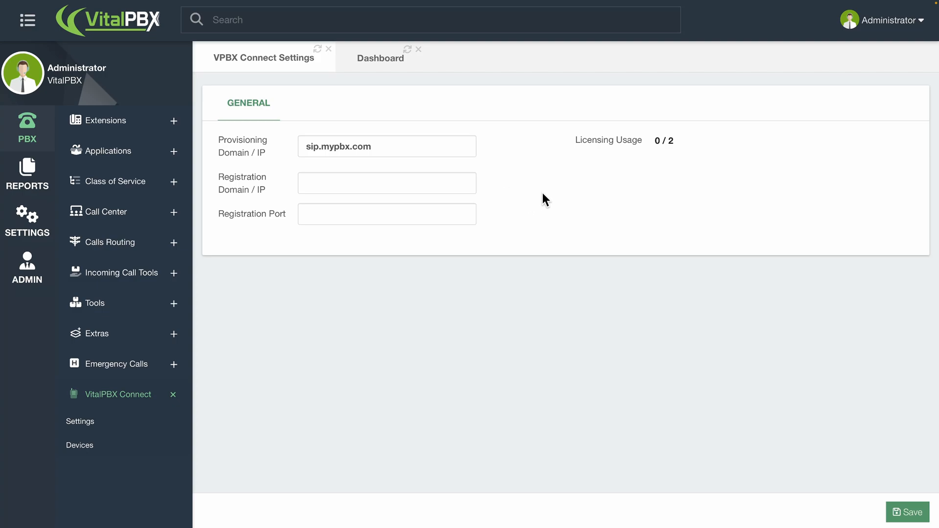
pyautogui.moveTo(607, 140)
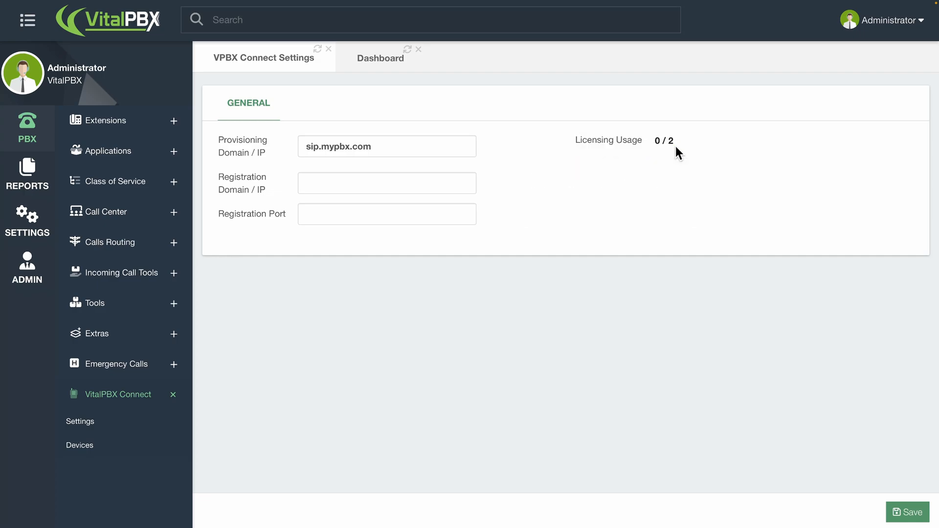
pyautogui.moveTo(669, 188)
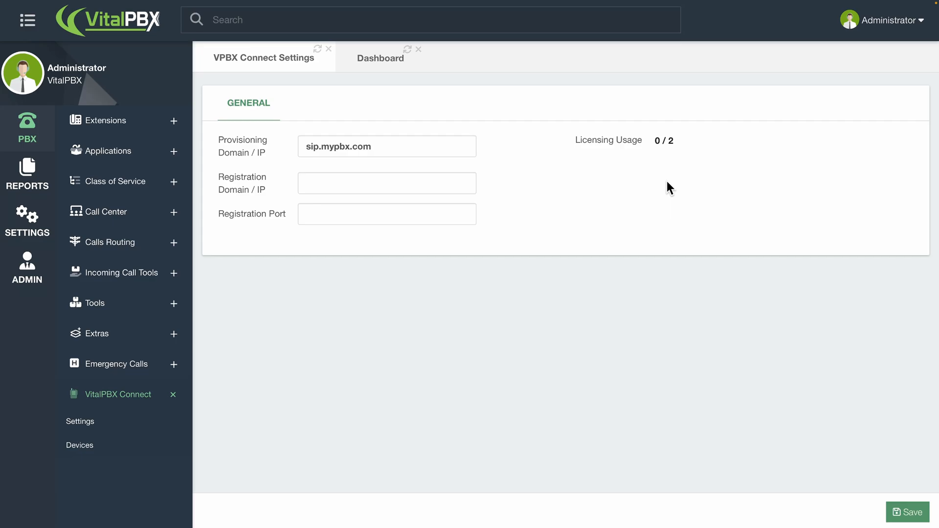
pyautogui.moveTo(666, 186)
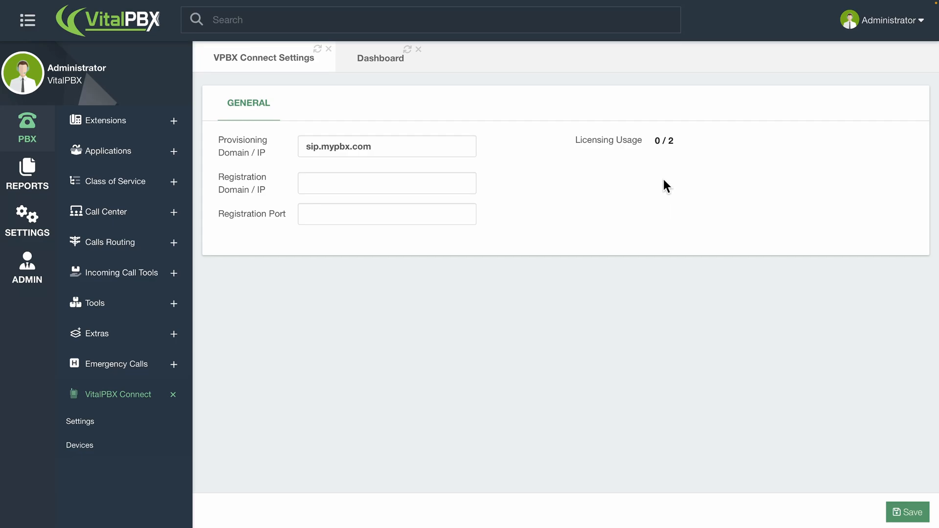
pyautogui.moveTo(652, 186)
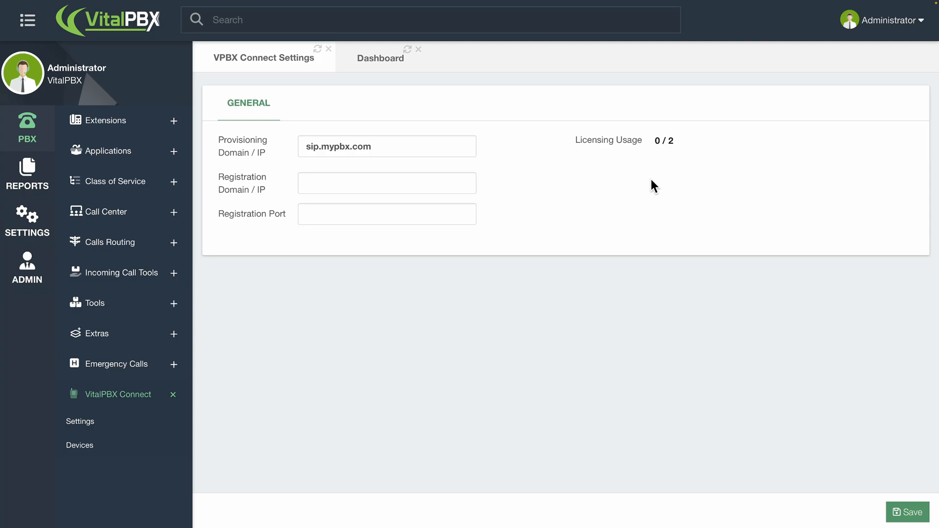
pyautogui.moveTo(562, 190)
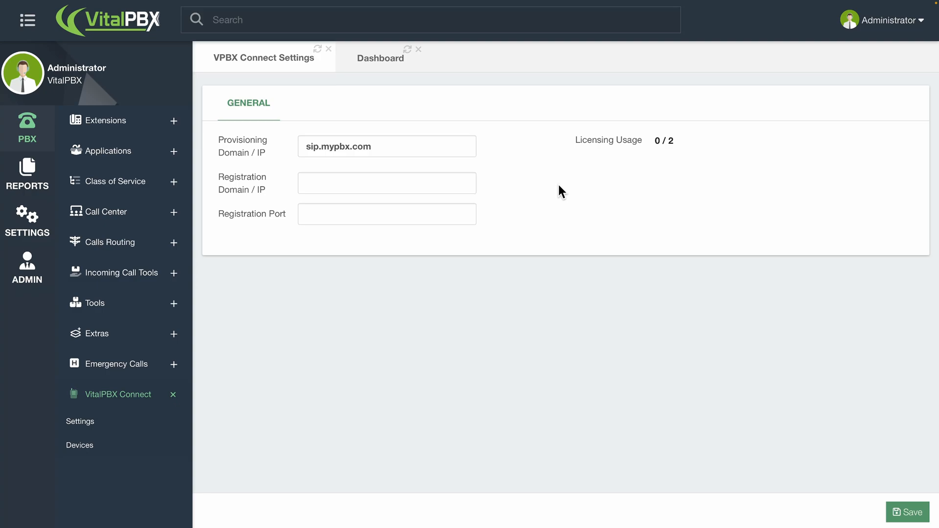
pyautogui.moveTo(18, 132)
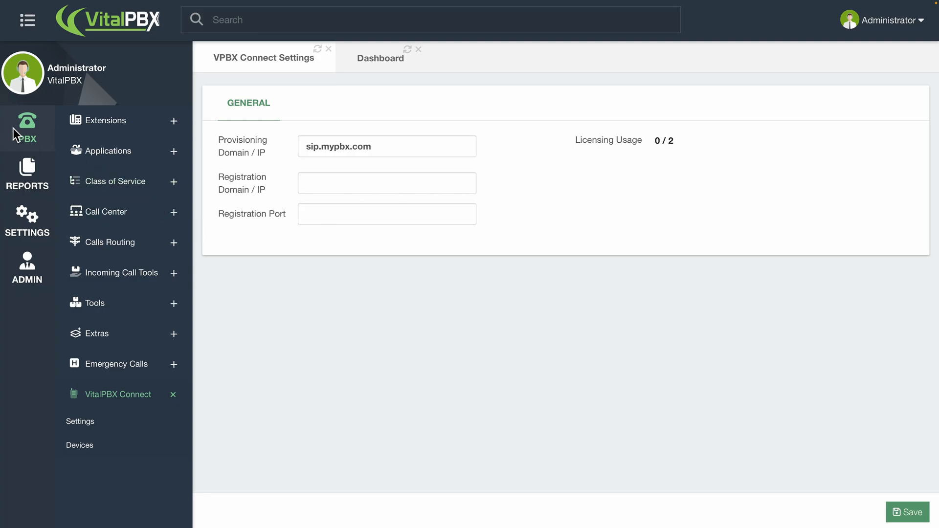
pyautogui.moveTo(79, 445)
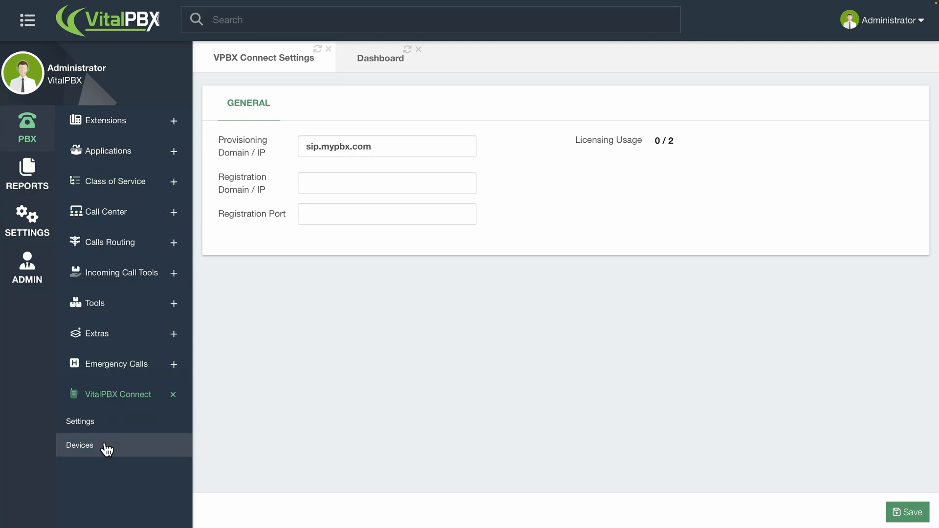
pyautogui.click(79, 445)
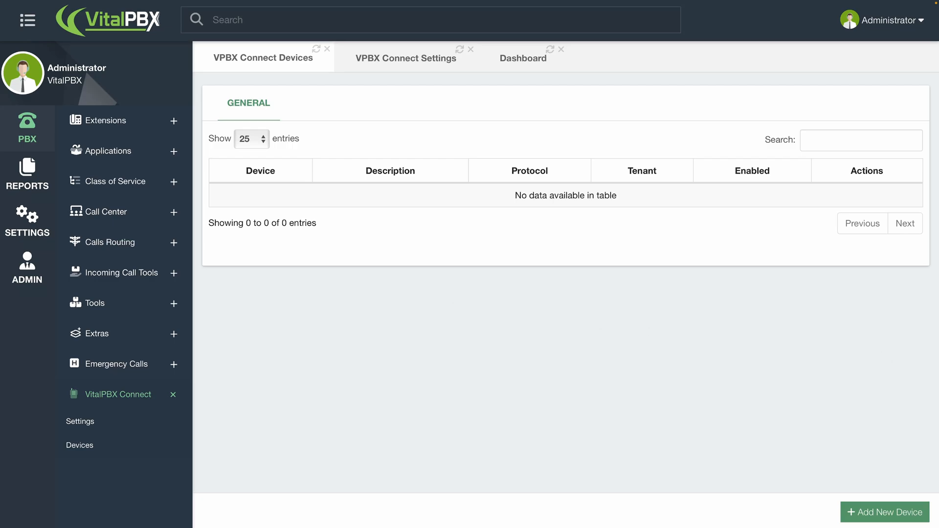
pyautogui.moveTo(878, 495)
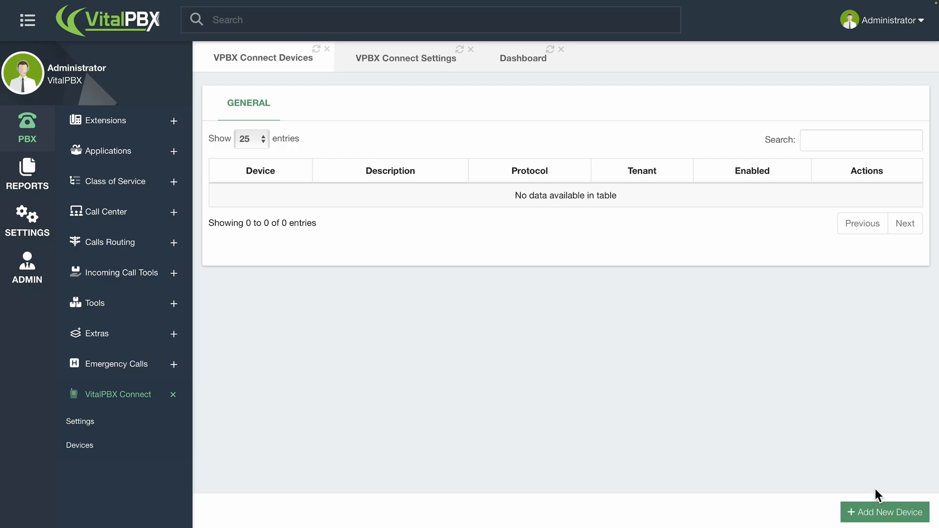
# Add device PJSIP/2003 - 2003 to VitalPBX Connect with Enabled on Yes and save
pyautogui.click(884, 512)
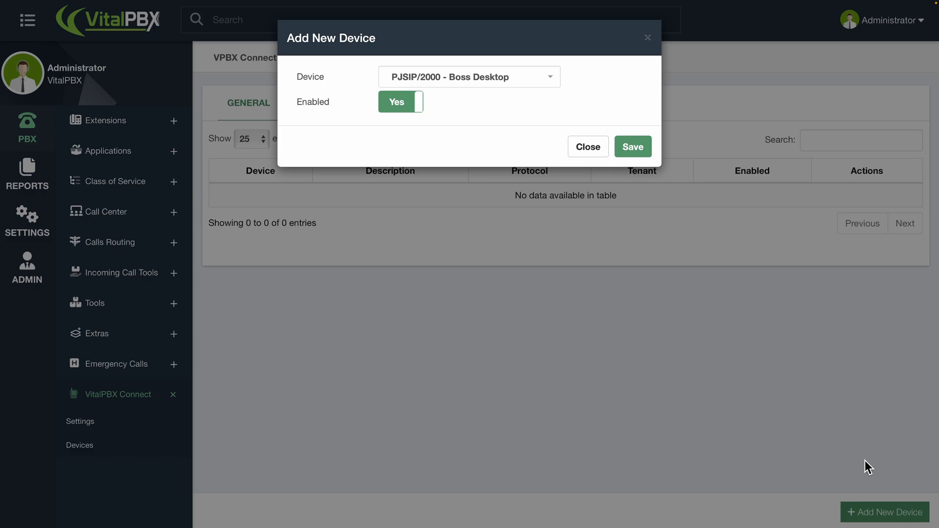
pyautogui.moveTo(531, 93)
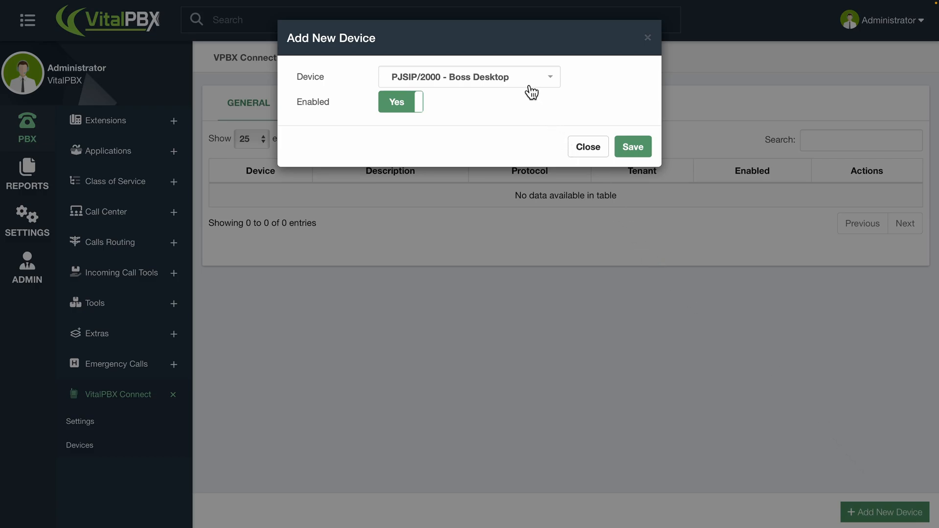
pyautogui.click(468, 76)
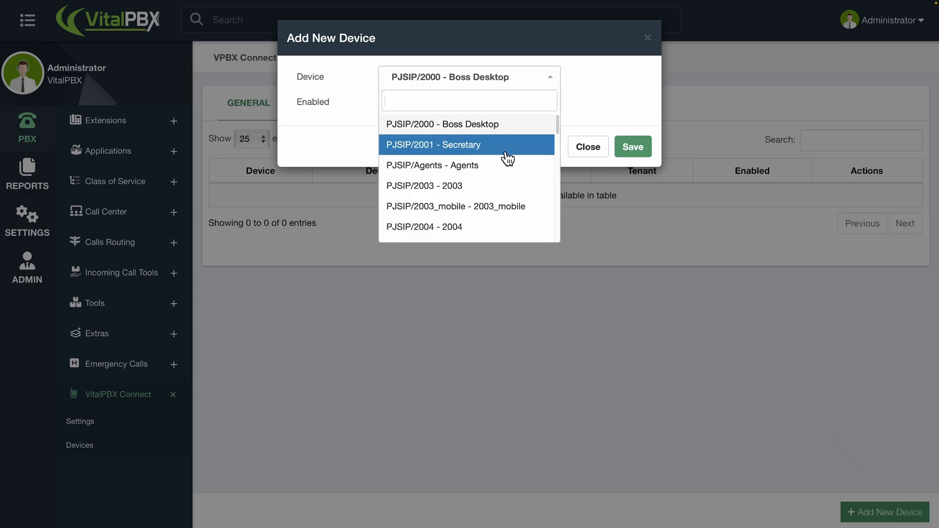
pyautogui.moveTo(500, 185)
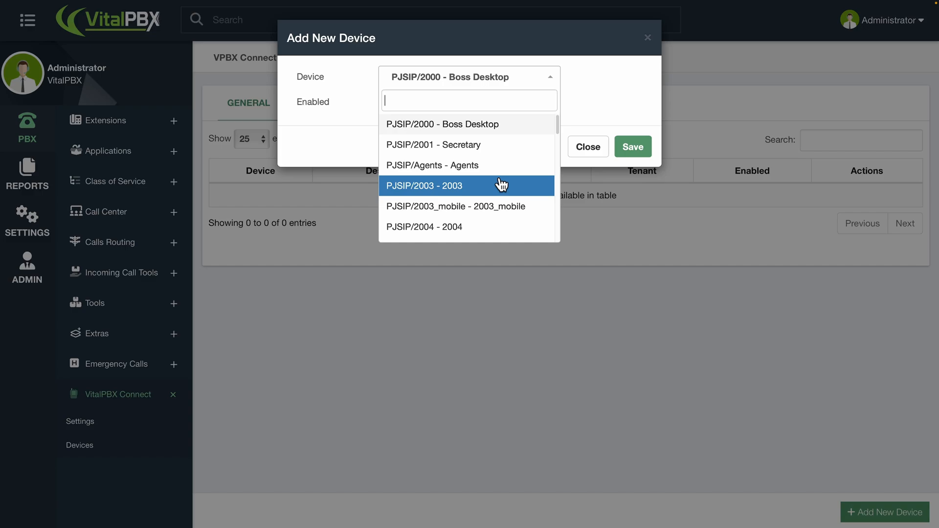
pyautogui.click(426, 186)
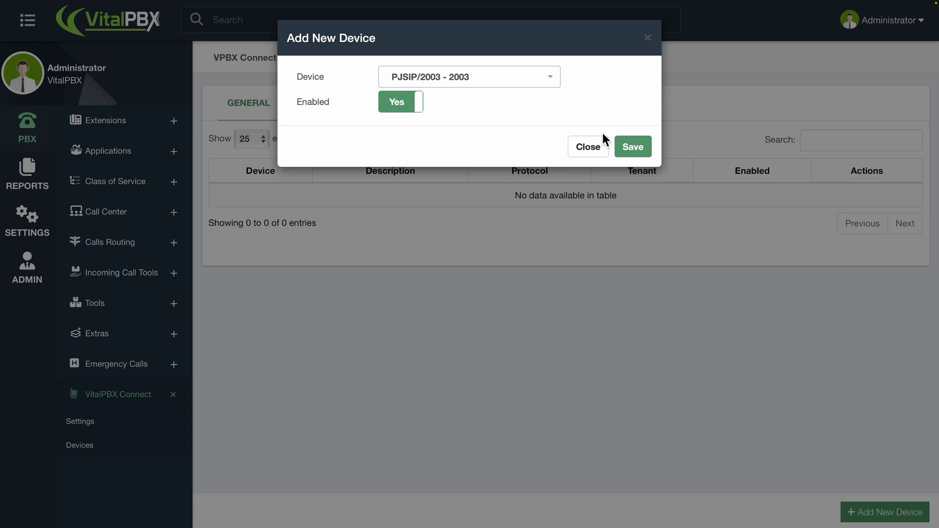
pyautogui.moveTo(615, 155)
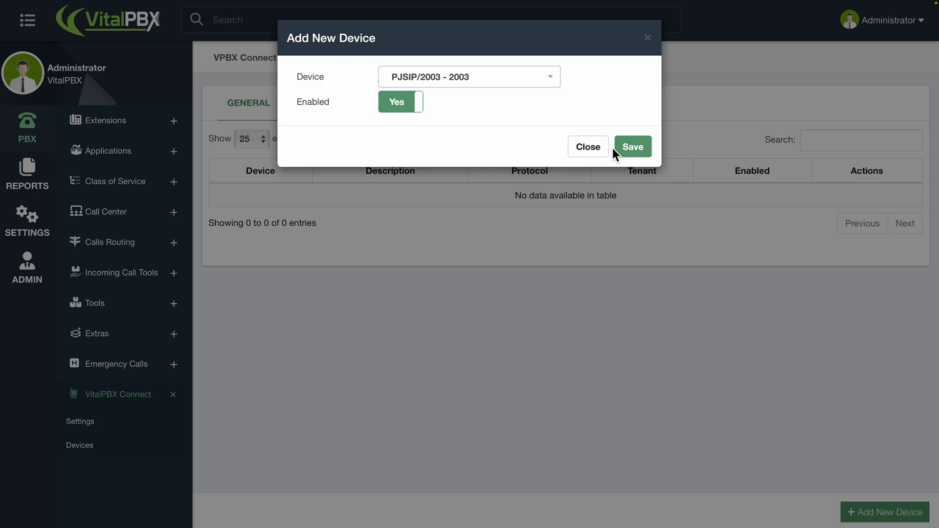
pyautogui.click(631, 147)
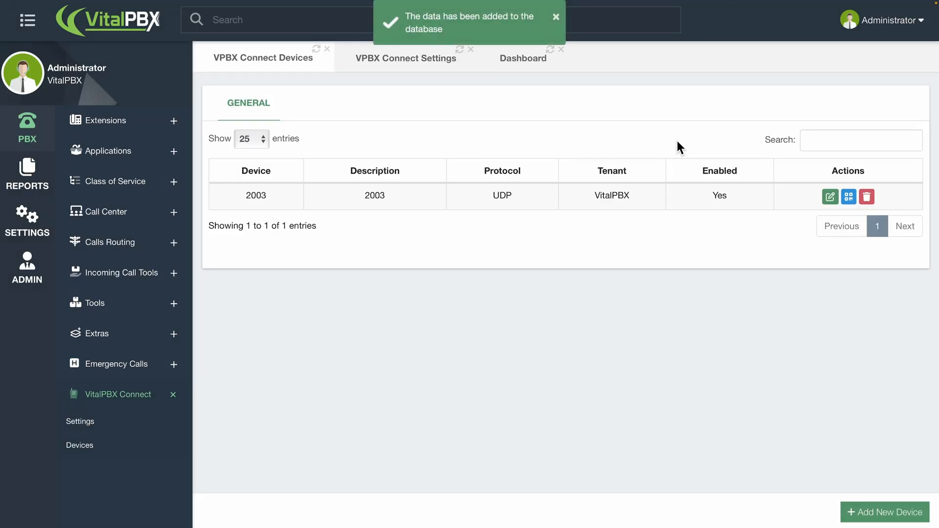
pyautogui.moveTo(672, 258)
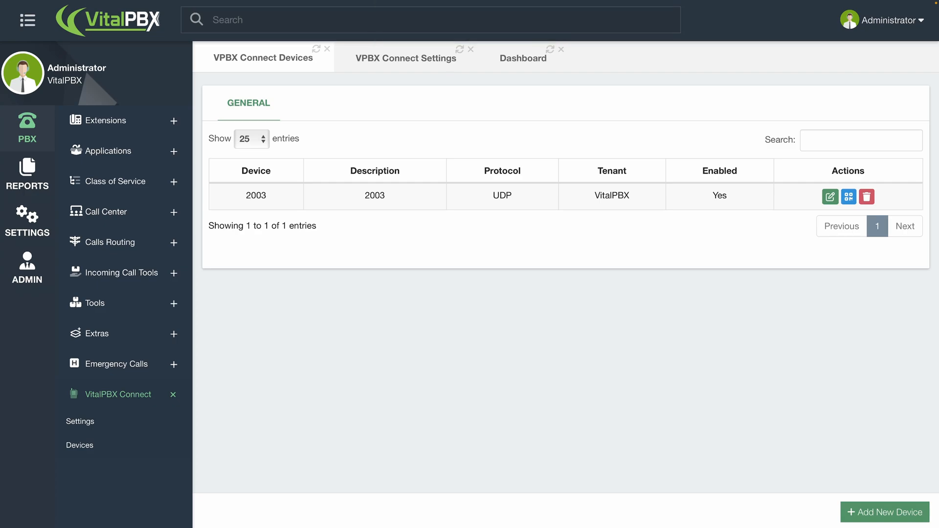
pyautogui.moveTo(712, 321)
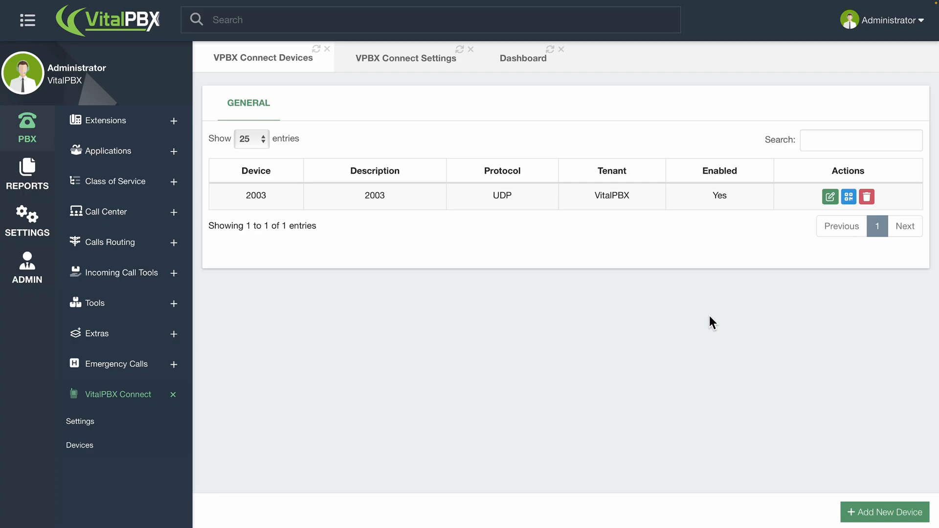
pyautogui.moveTo(746, 255)
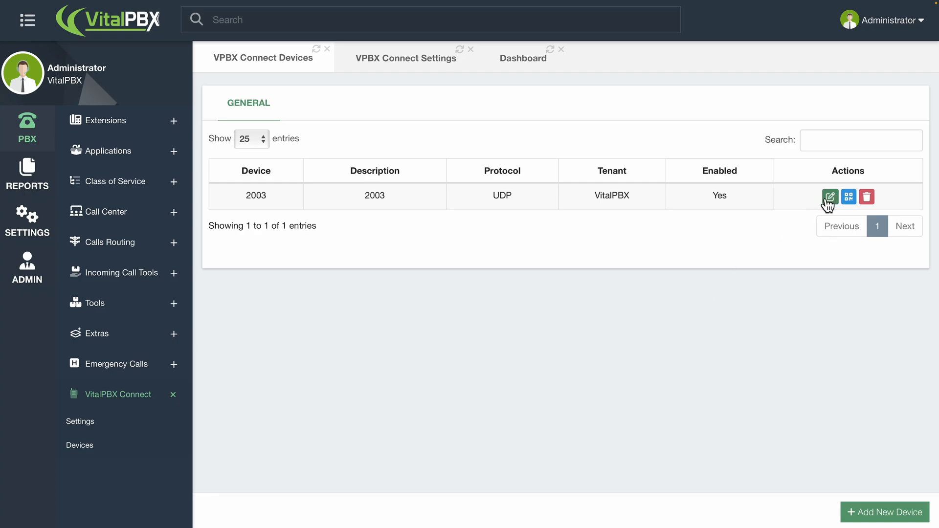
pyautogui.moveTo(848, 197)
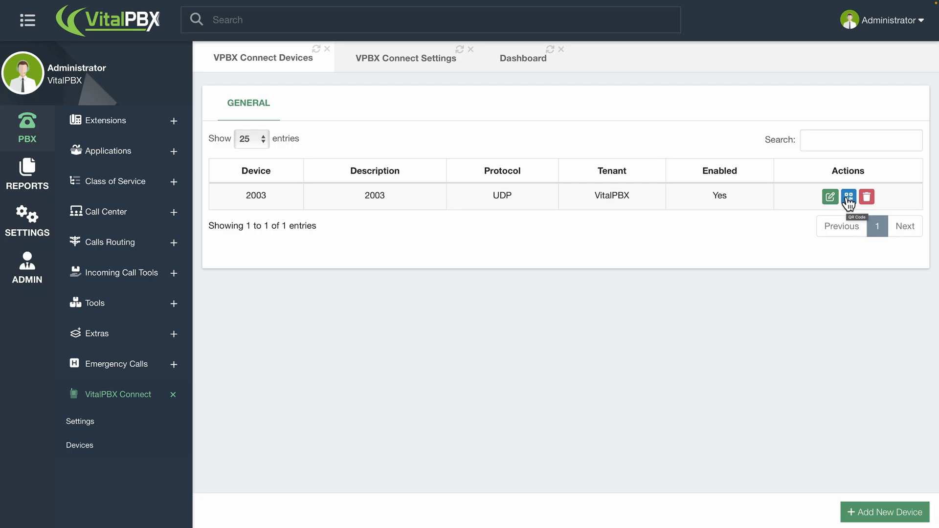
pyautogui.moveTo(866, 201)
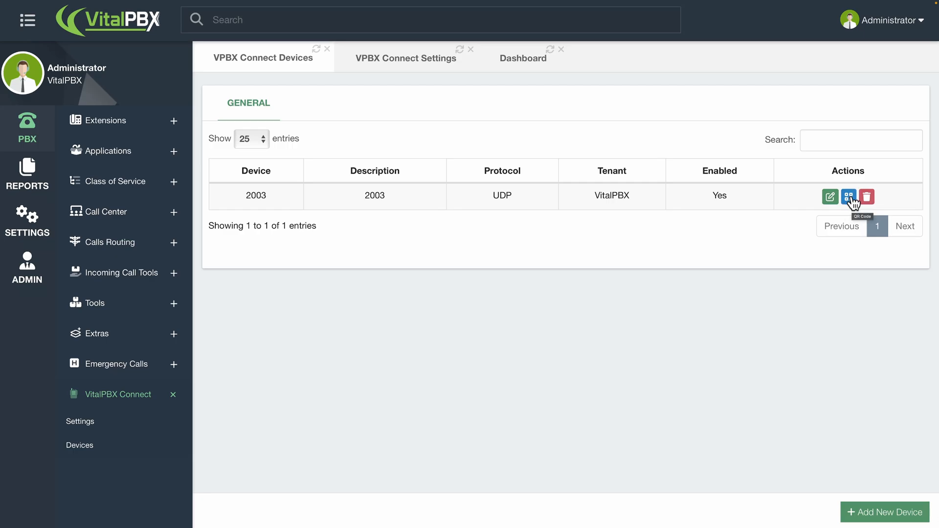
pyautogui.click(848, 196)
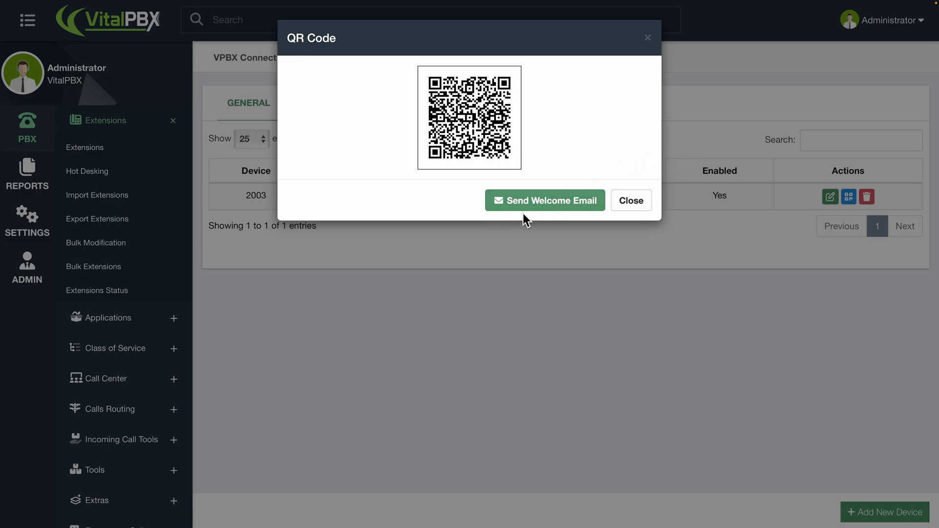
pyautogui.moveTo(565, 203)
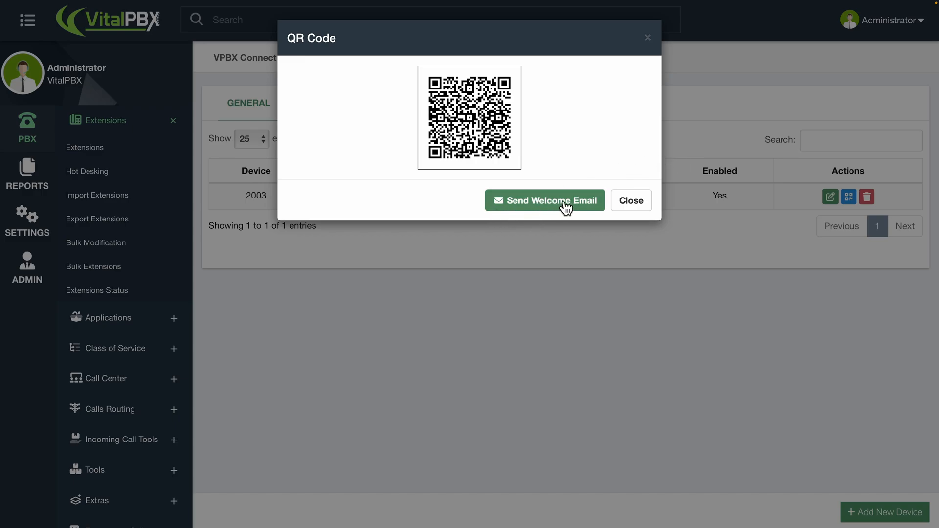
pyautogui.moveTo(607, 203)
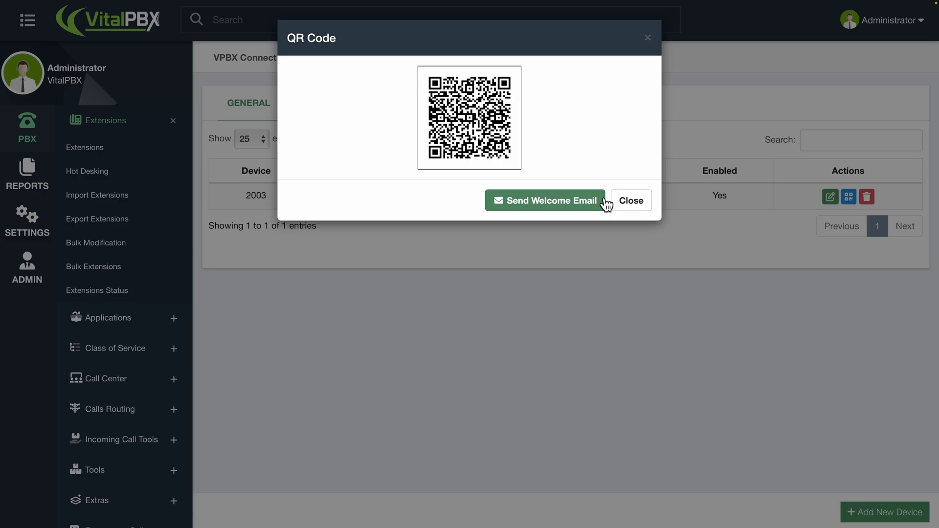
pyautogui.click(629, 200)
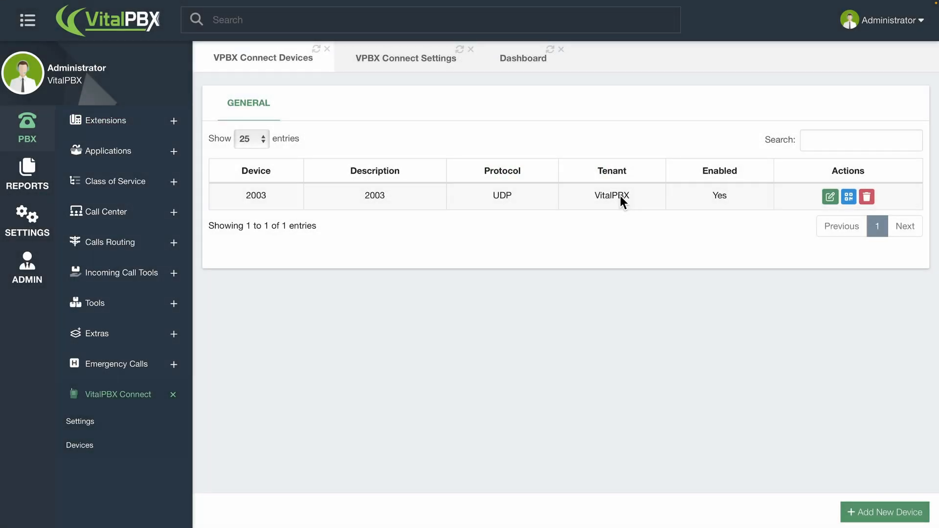
pyautogui.moveTo(436, 174)
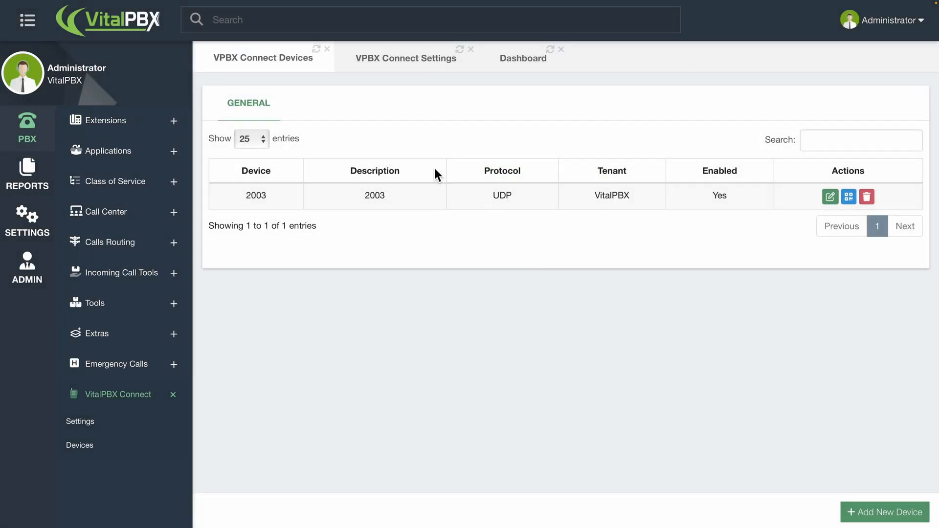
pyautogui.click(105, 120)
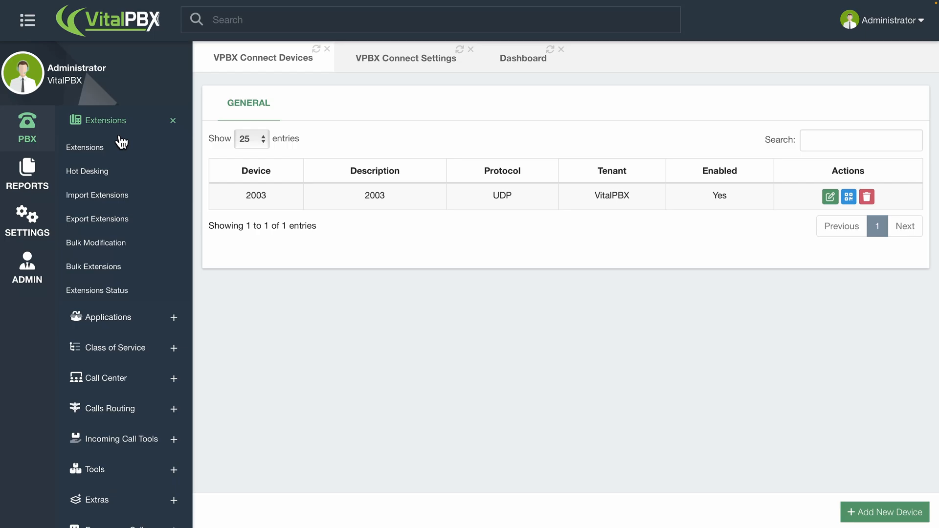
# Create extension 2531 named Marketing with Mobile Client set to Yes and save it
pyautogui.click(84, 148)
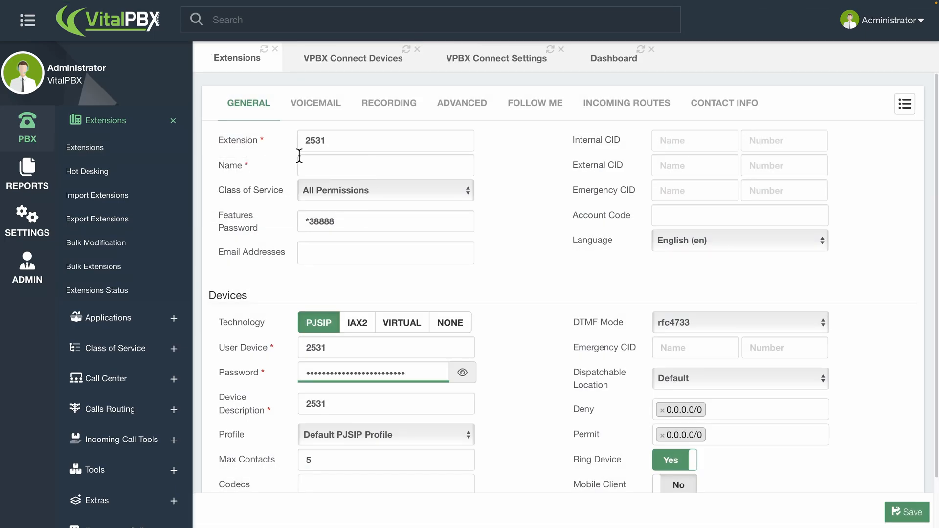
pyautogui.click(385, 166)
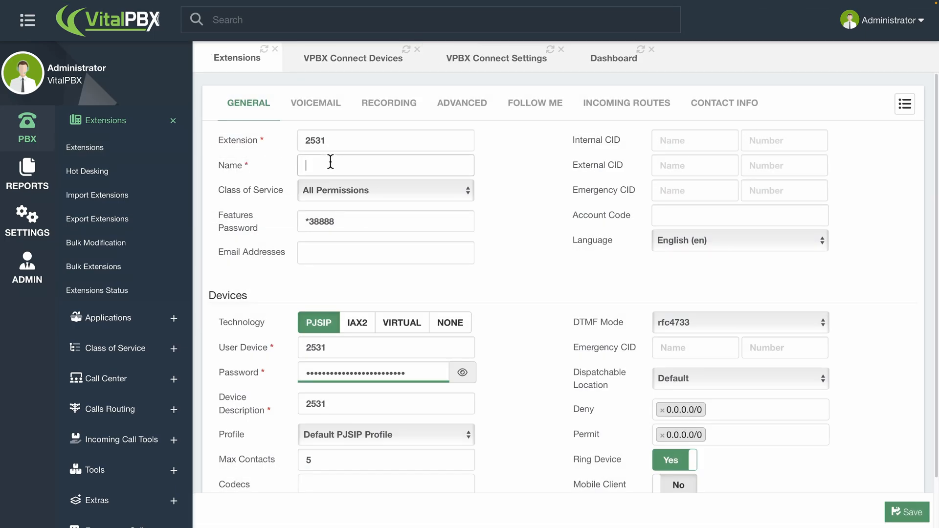
pyautogui.write('Marketing')
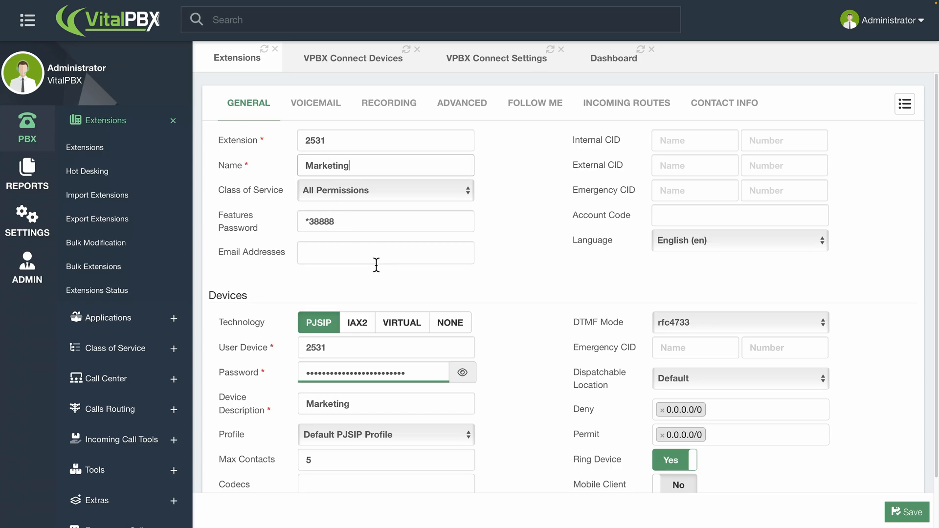
pyautogui.scroll(-3)
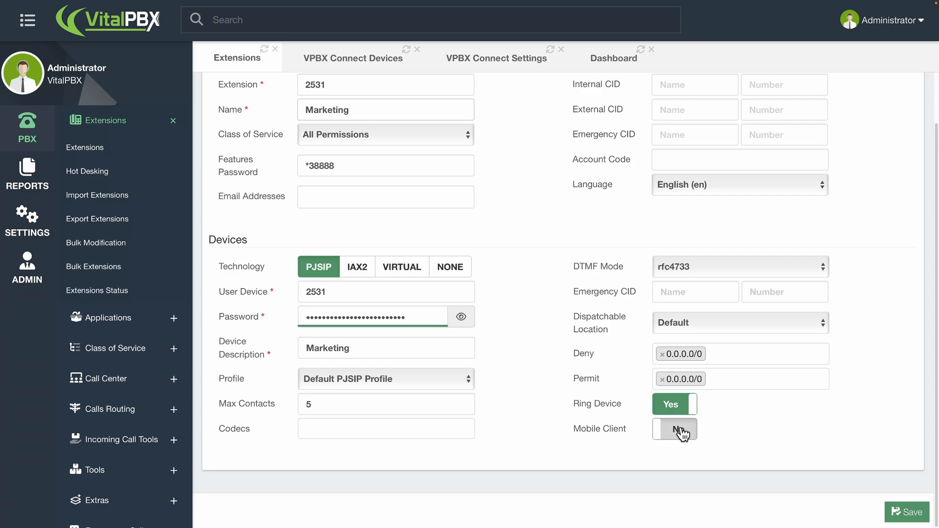
pyautogui.click(674, 428)
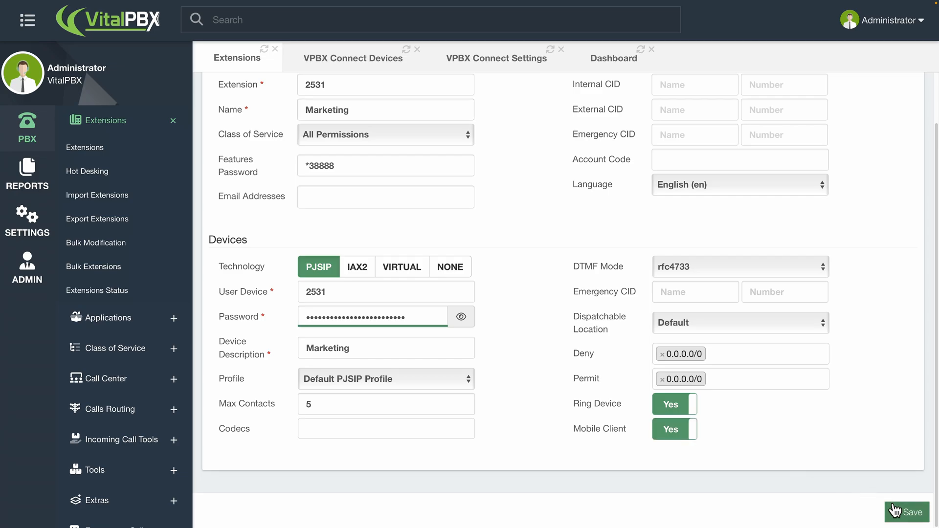
pyautogui.click(905, 511)
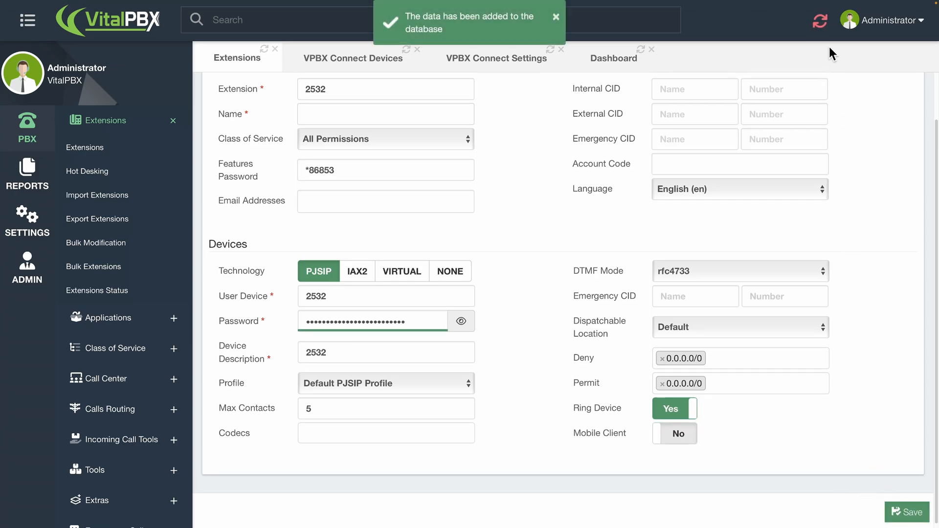
pyautogui.click(819, 20)
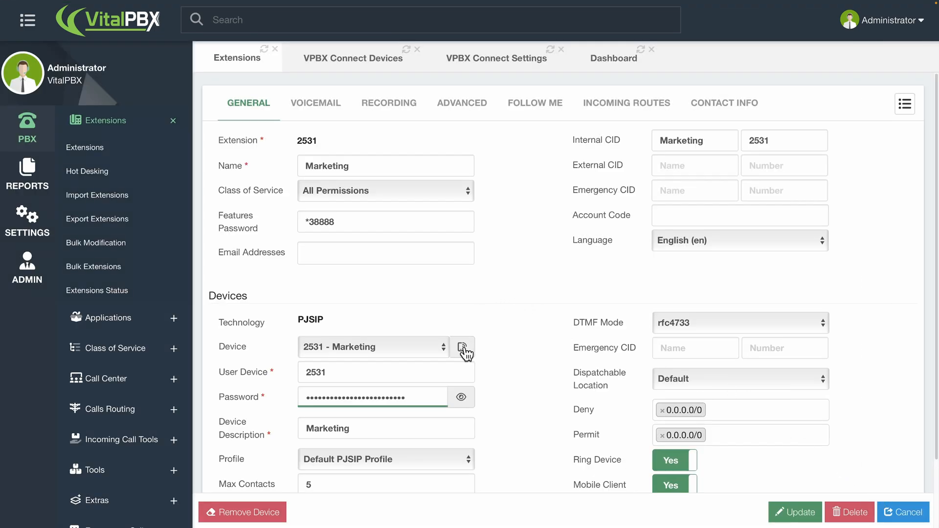
pyautogui.moveTo(461, 346)
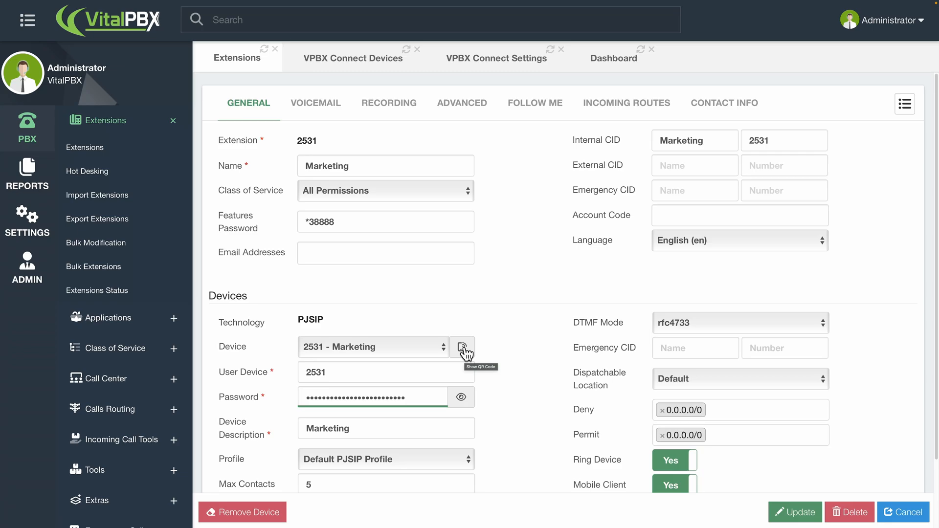
pyautogui.click(461, 346)
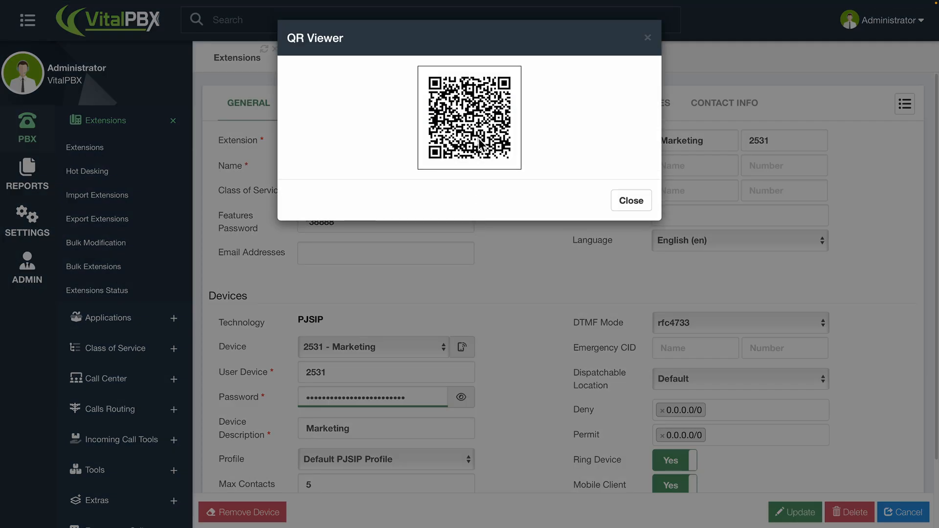
pyautogui.moveTo(517, 167)
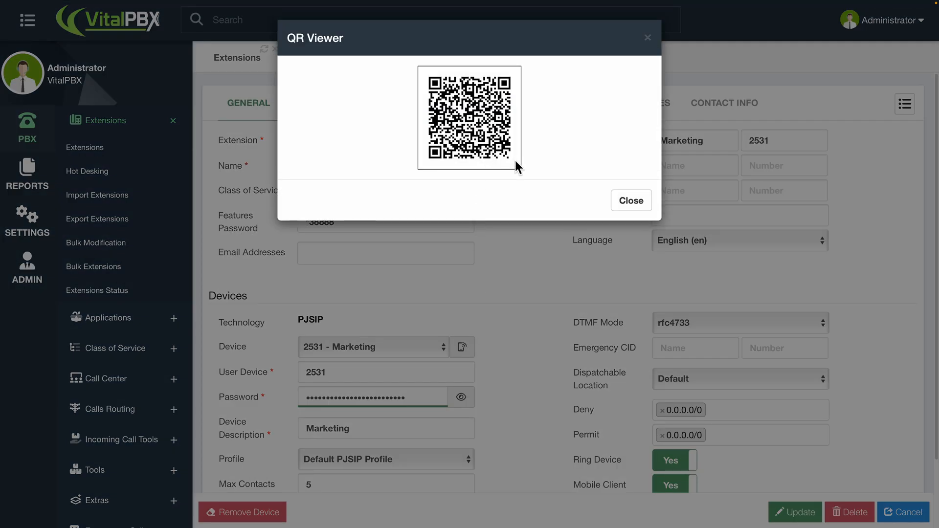
pyautogui.moveTo(538, 180)
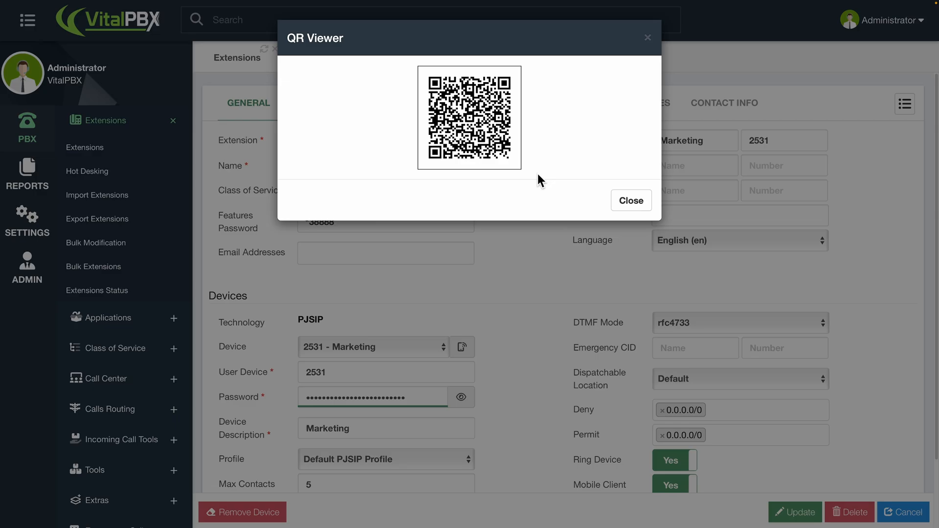
pyautogui.moveTo(631, 199)
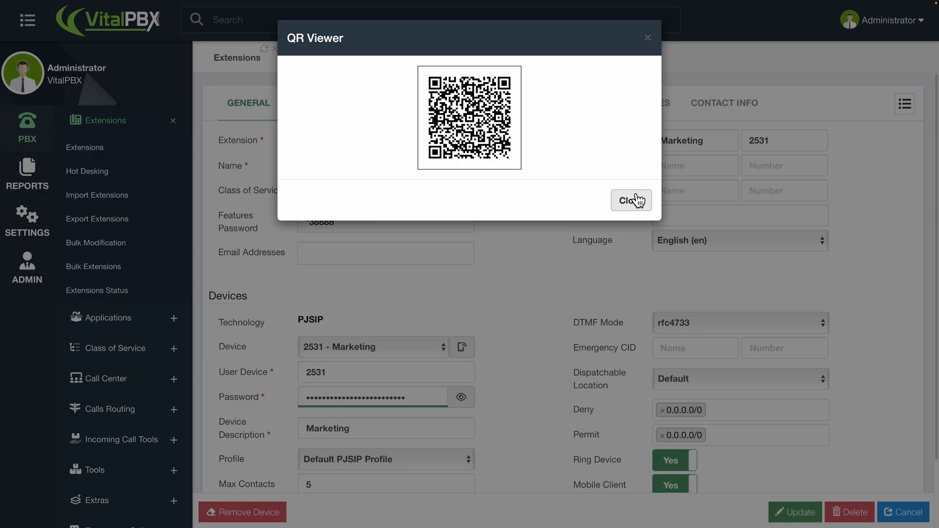
pyautogui.click(630, 199)
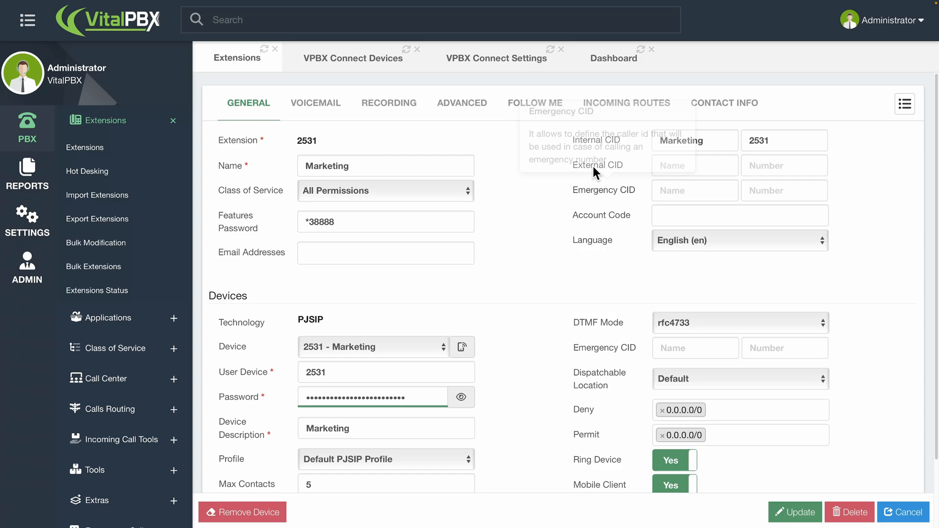
pyautogui.moveTo(595, 172)
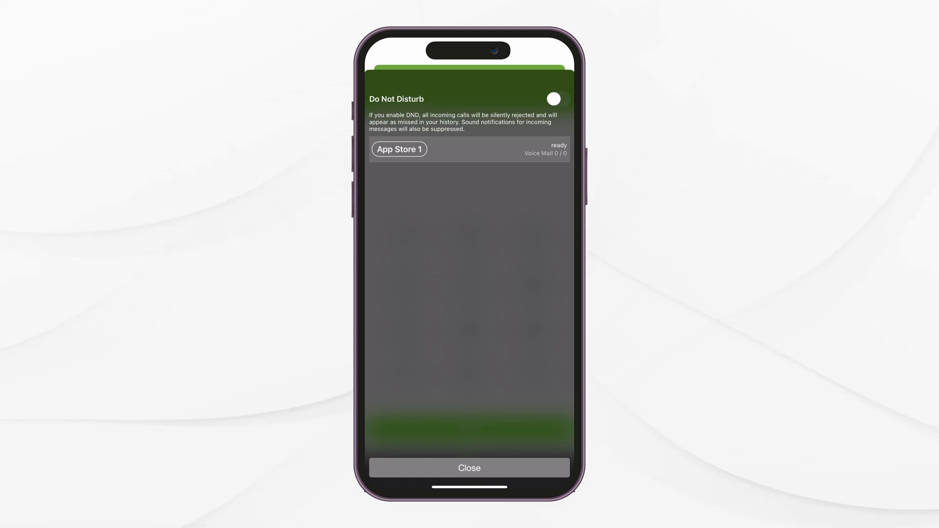
# Switch Do Not Disturb on and back off, close the status panel, and go to Settings
pyautogui.click(553, 98)
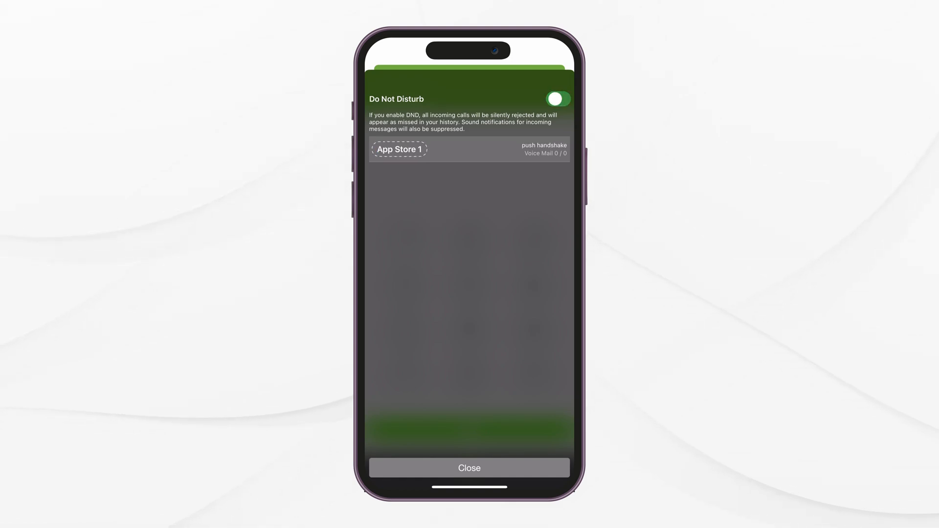
pyautogui.click(557, 98)
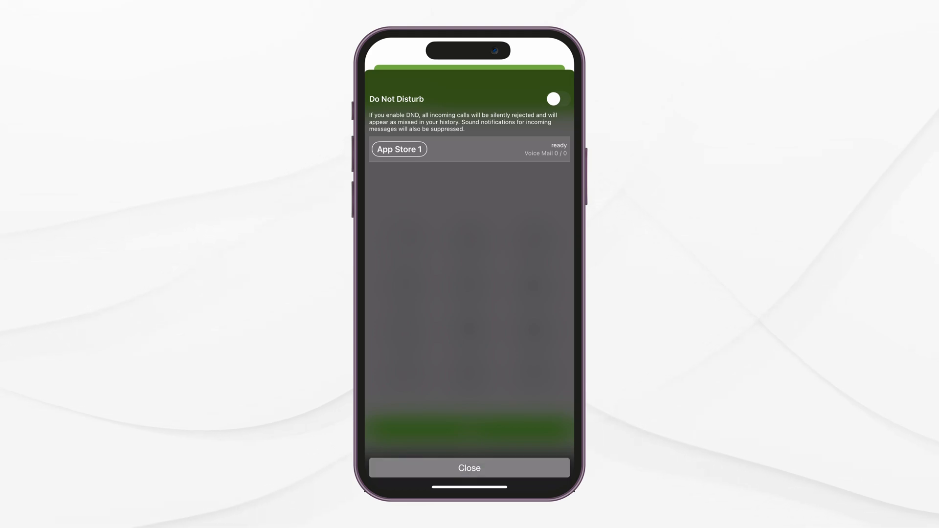
pyautogui.click(469, 468)
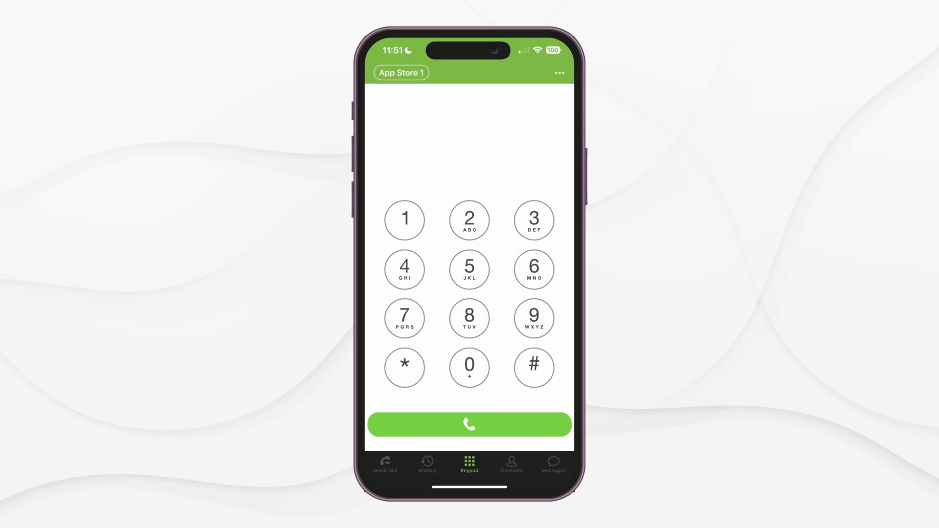
pyautogui.click(558, 72)
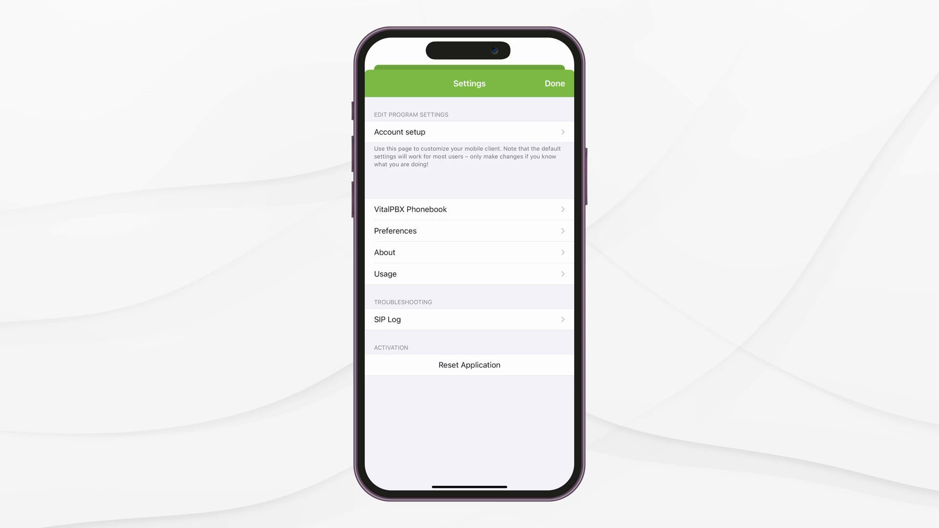
pyautogui.click(410, 209)
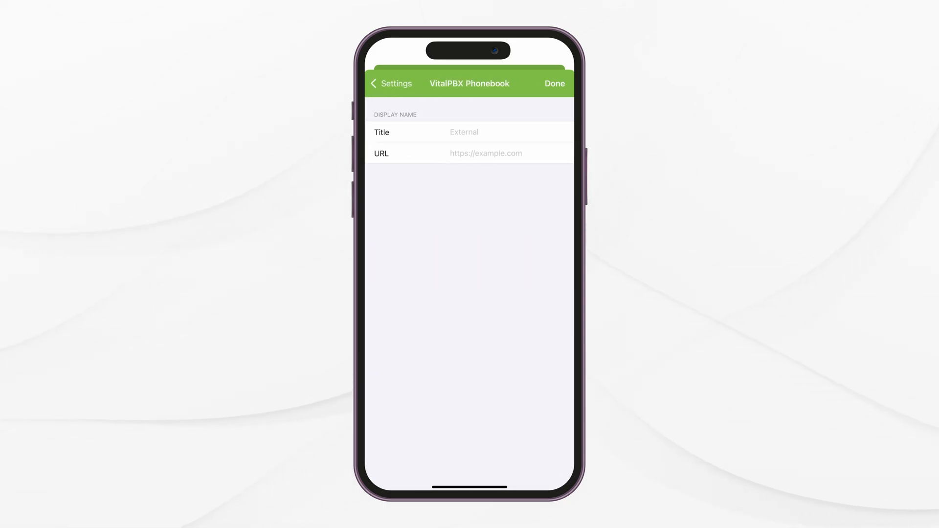
pyautogui.click(508, 132)
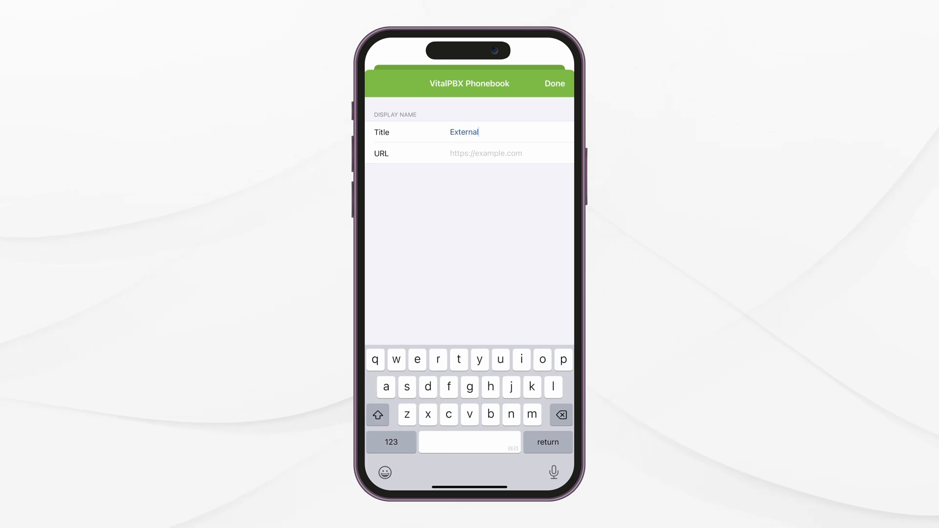
pyautogui.click(485, 153)
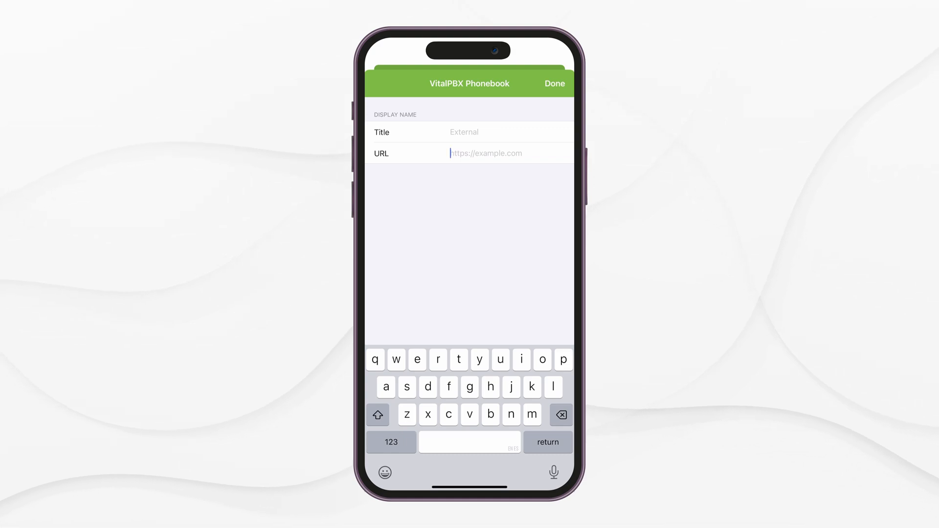
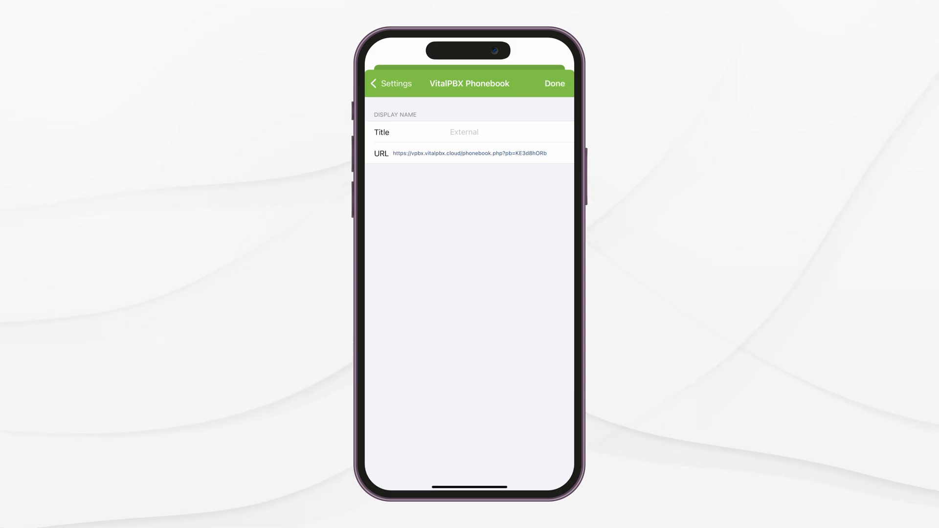
pyautogui.click(391, 83)
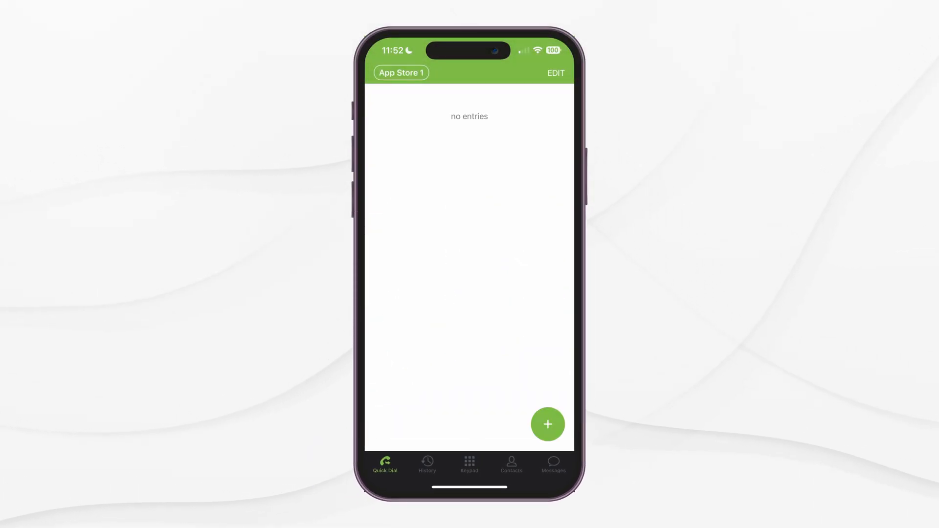
# Add quick dial contact Boss for number 2000 with Busy Lamp Field enabled and save
pyautogui.click(554, 72)
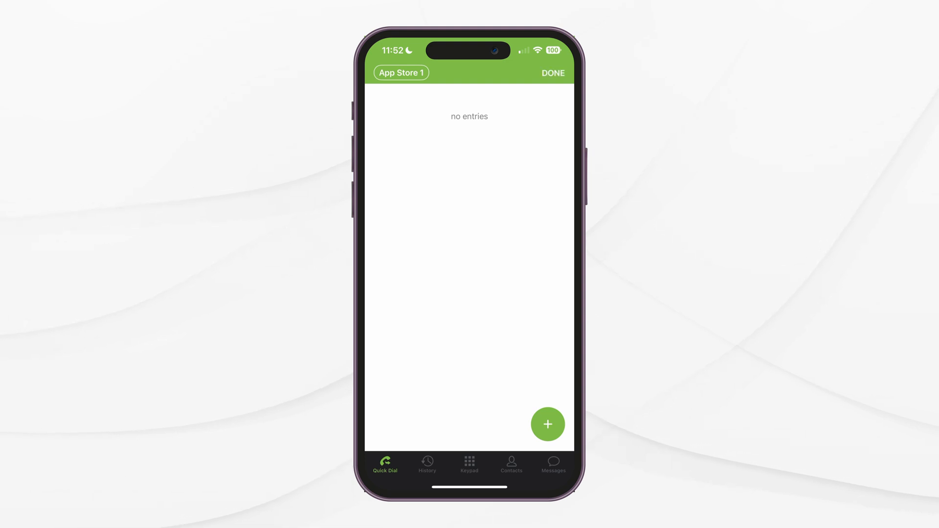
pyautogui.click(547, 423)
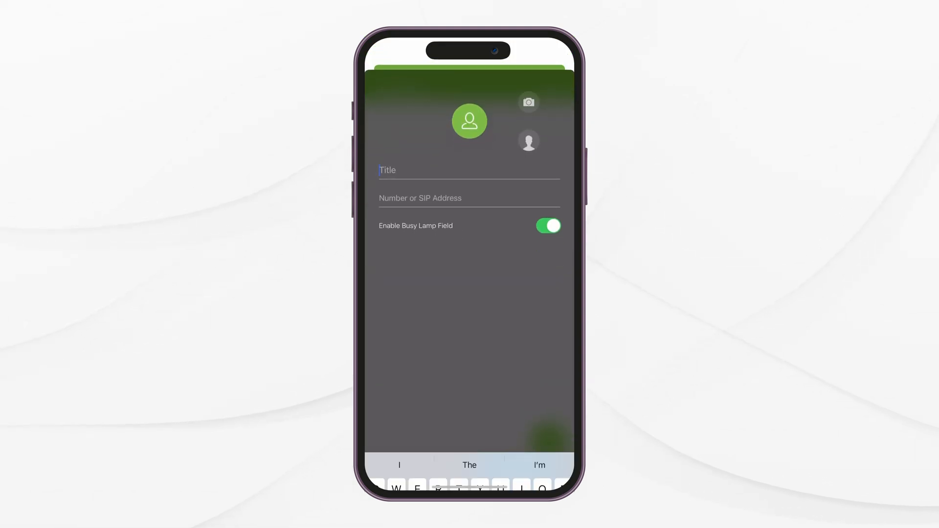
pyautogui.write('Boss')
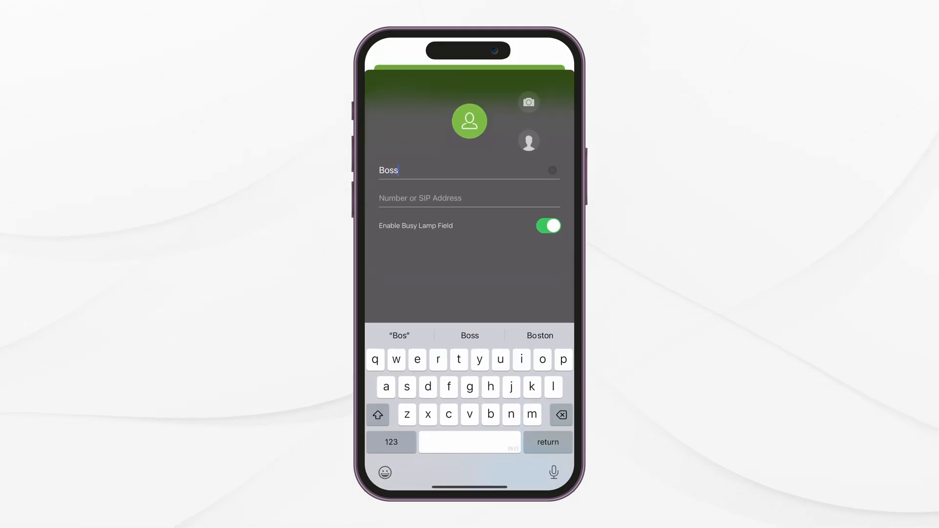
pyautogui.write('2000')
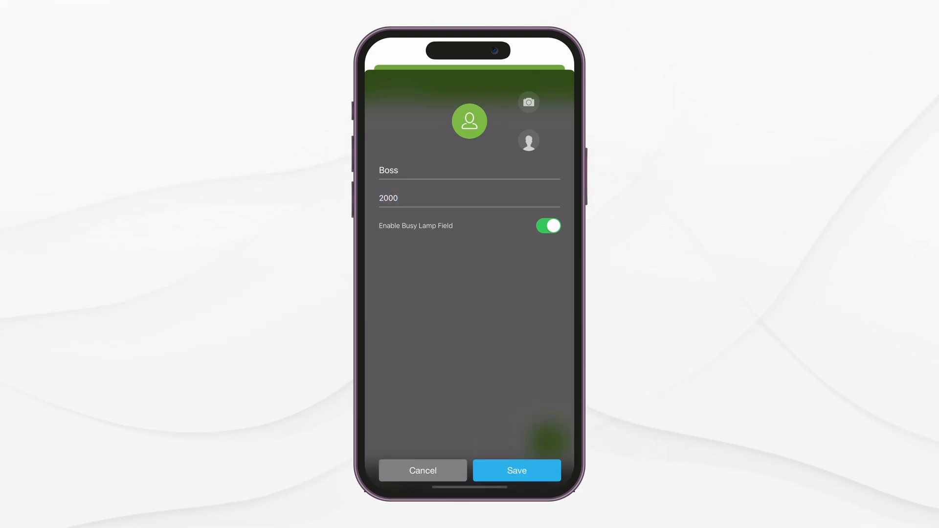
pyautogui.click(547, 226)
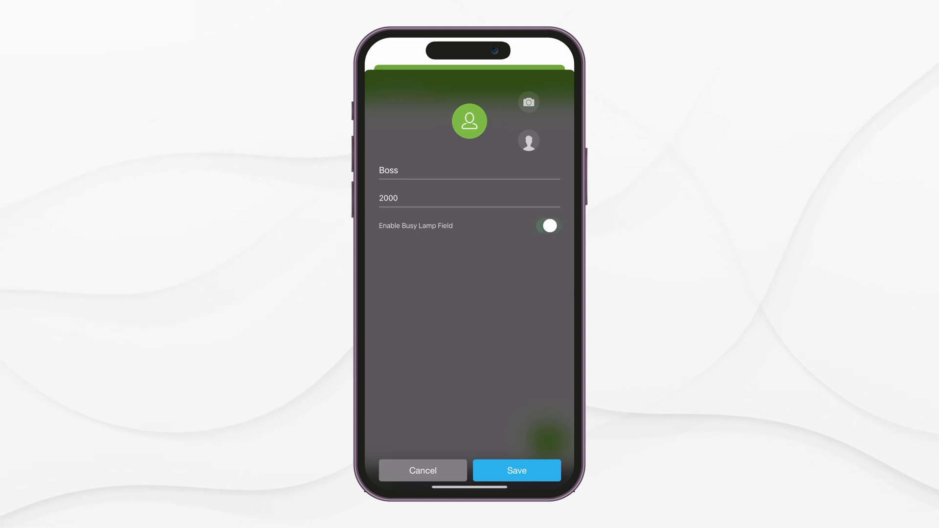
pyautogui.click(547, 226)
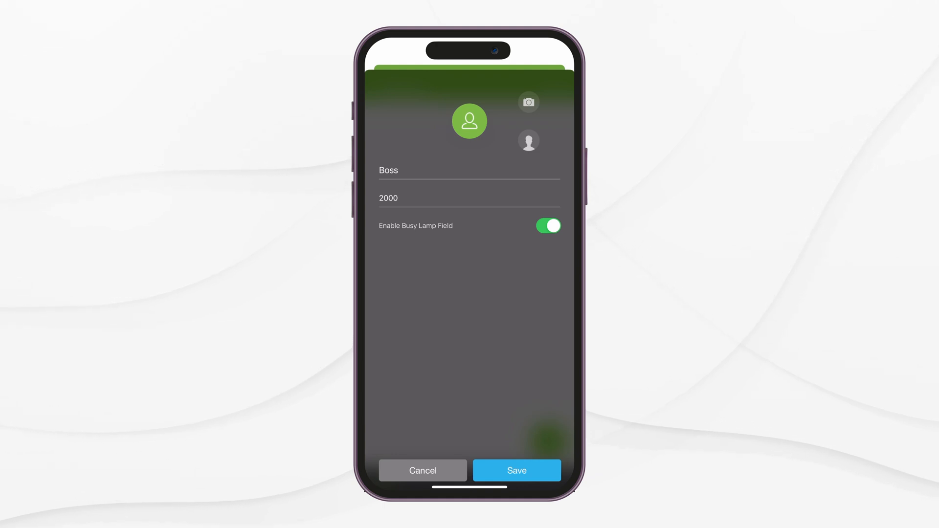
pyautogui.click(516, 470)
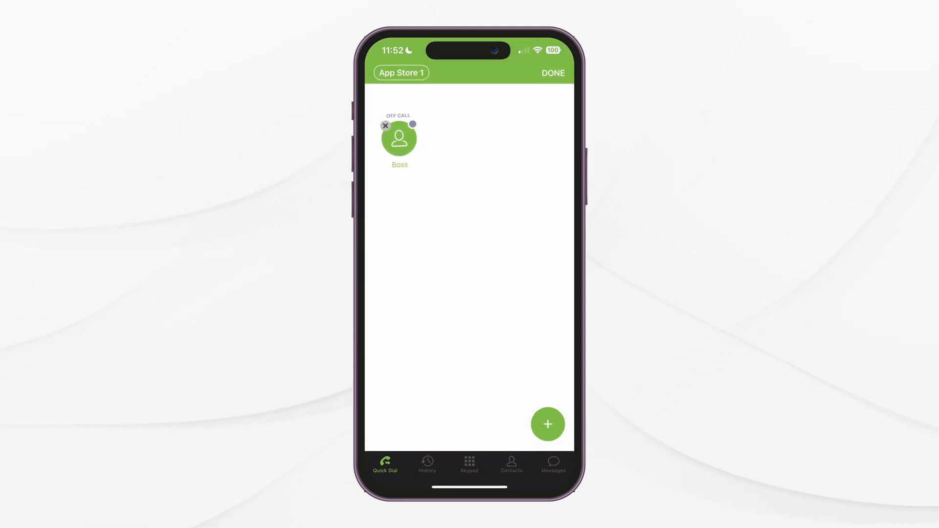
pyautogui.click(552, 72)
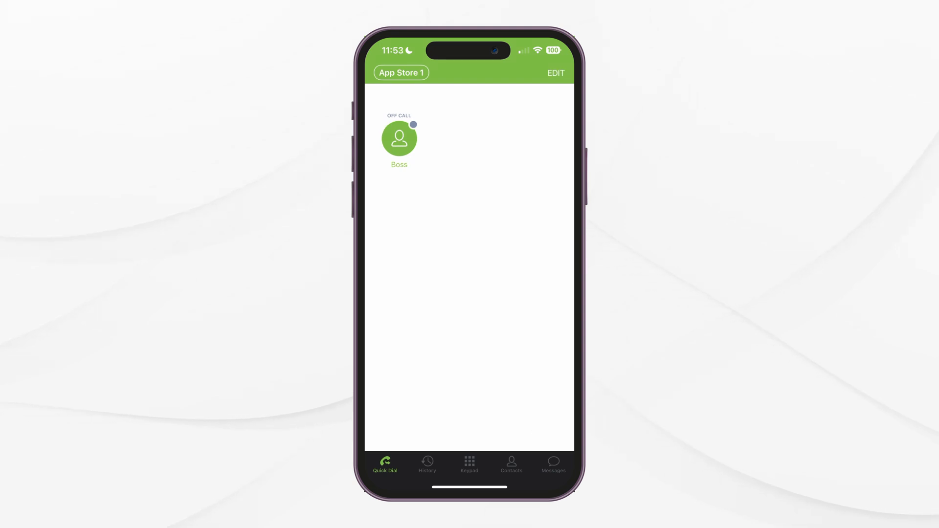
# Review the call history in edit mode, then move to the keypad to dial 2003
pyautogui.click(428, 463)
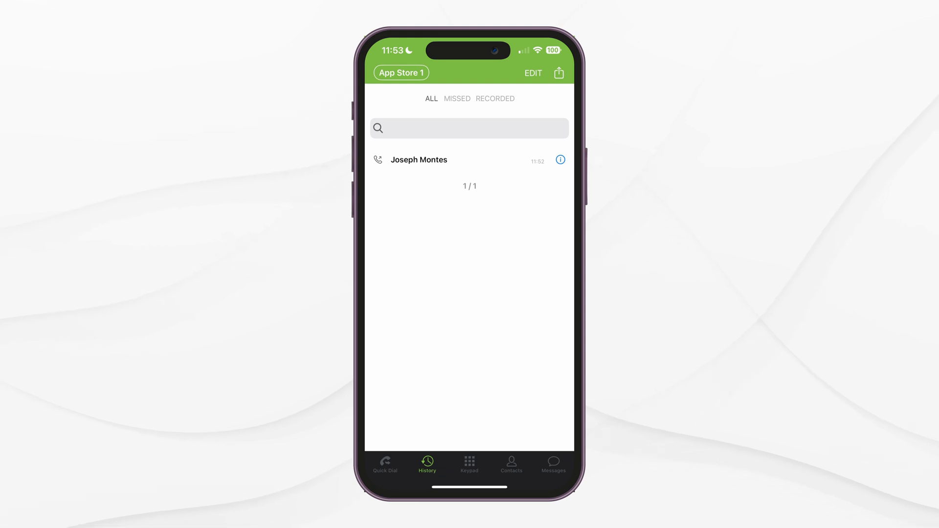
pyautogui.click(532, 72)
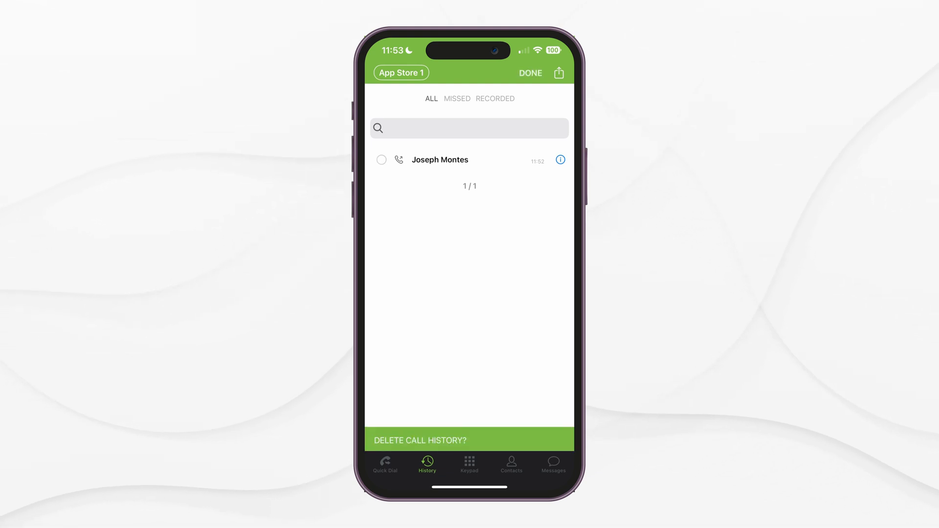
pyautogui.click(468, 464)
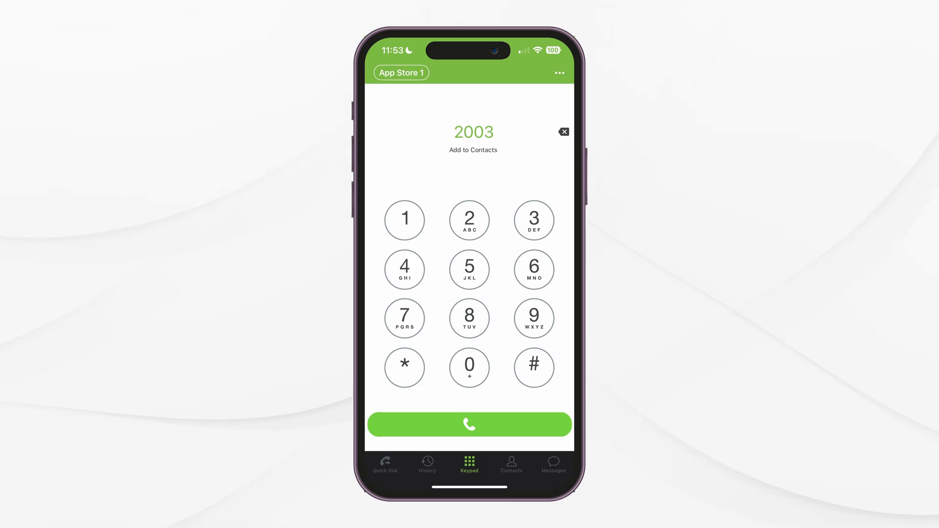
# Place a call to extension 2003 from the keypad
pyautogui.click(469, 425)
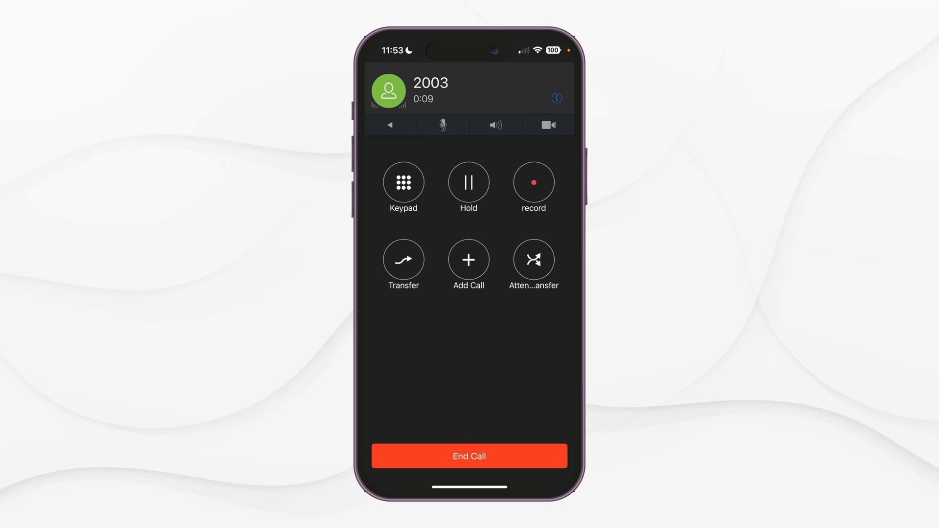
pyautogui.click(495, 125)
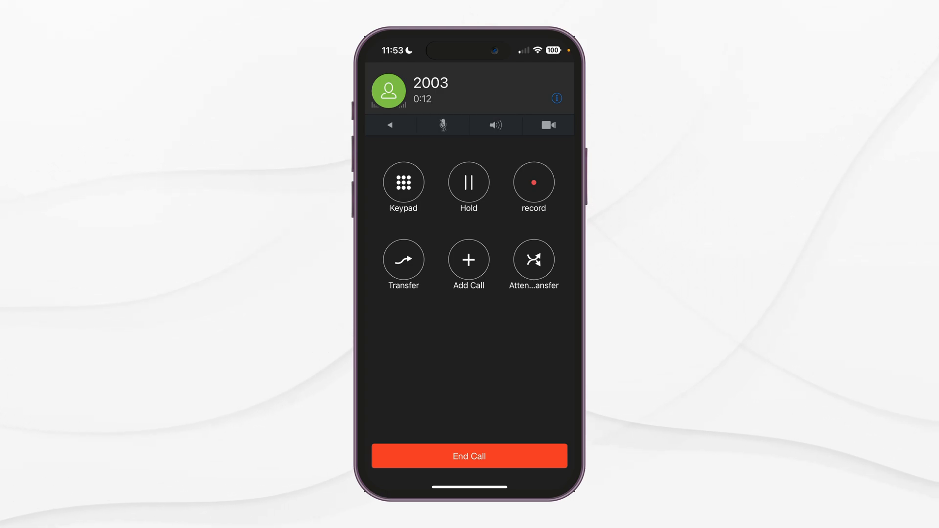
pyautogui.click(402, 182)
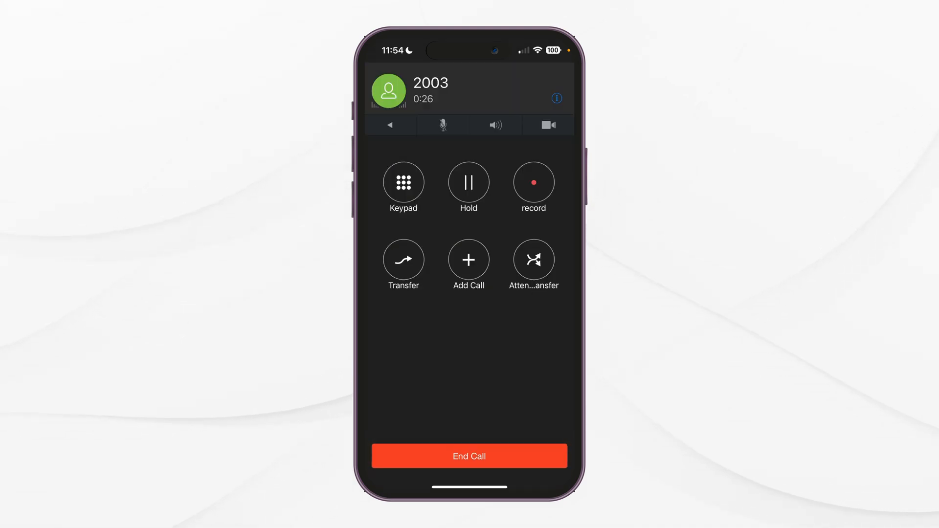
# Put the active call on hold, resume it, then hang up
pyautogui.click(468, 183)
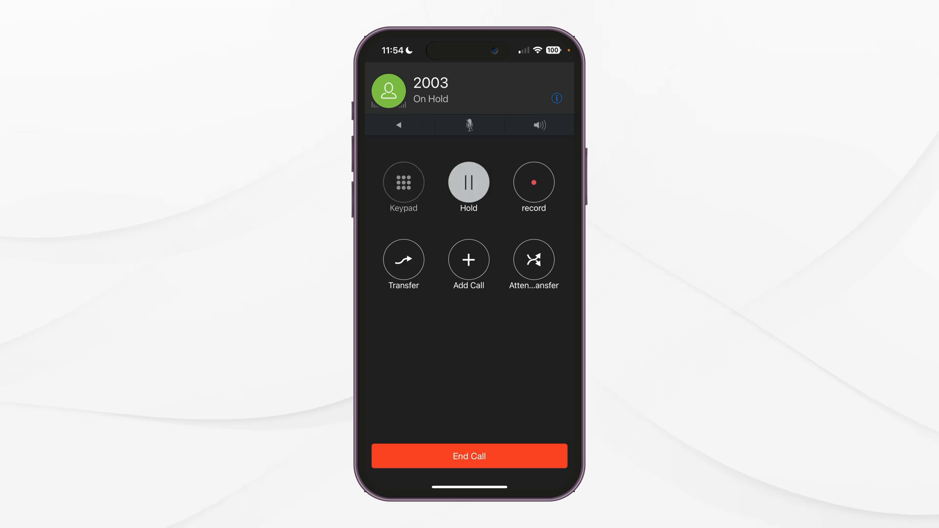
pyautogui.click(468, 183)
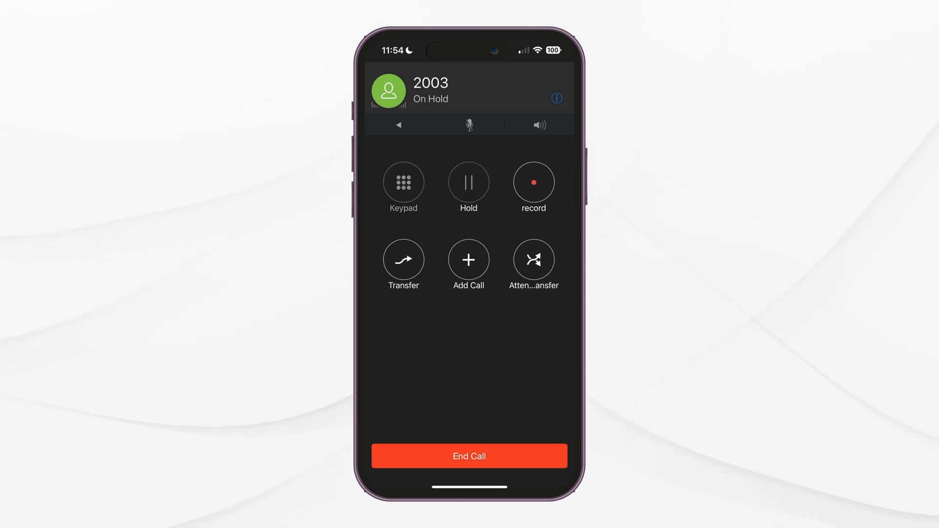
pyautogui.click(469, 183)
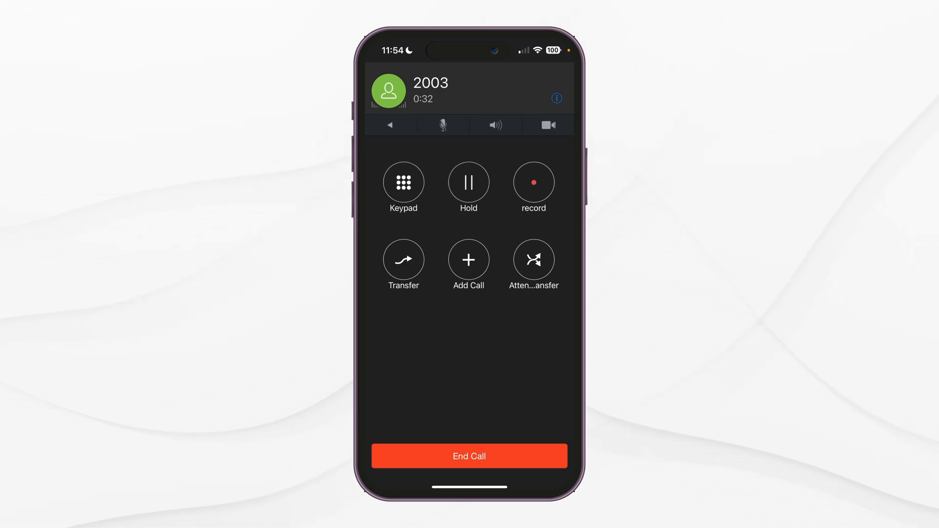
pyautogui.click(532, 183)
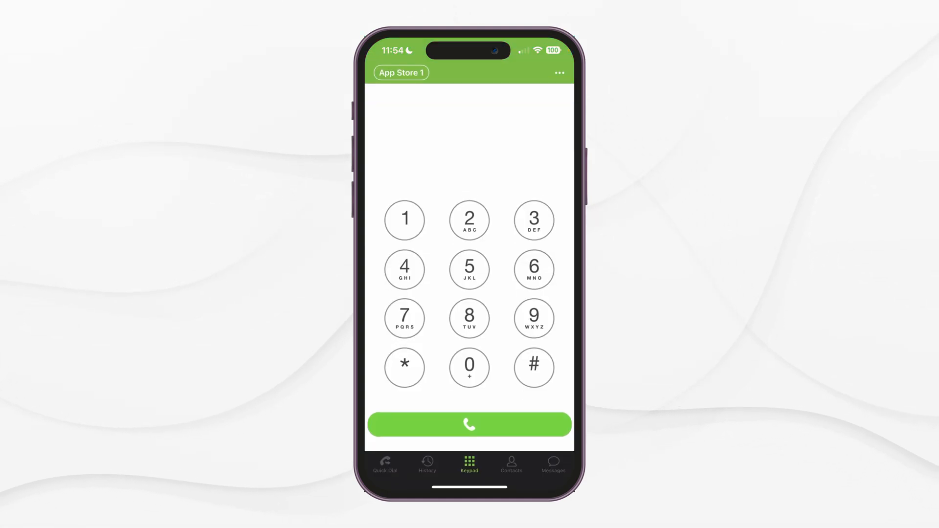
# Browse the Address Book list of 407 phone contacts
pyautogui.click(511, 463)
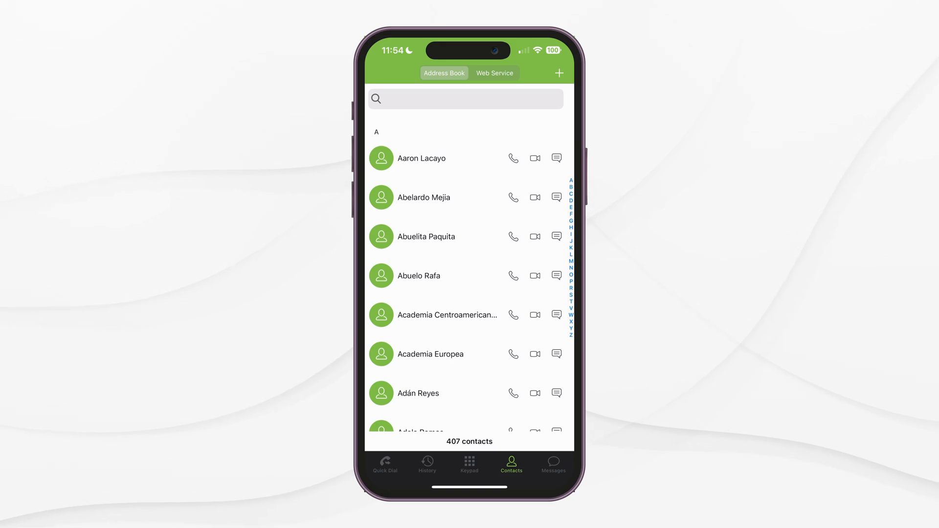
pyautogui.scroll(-3)
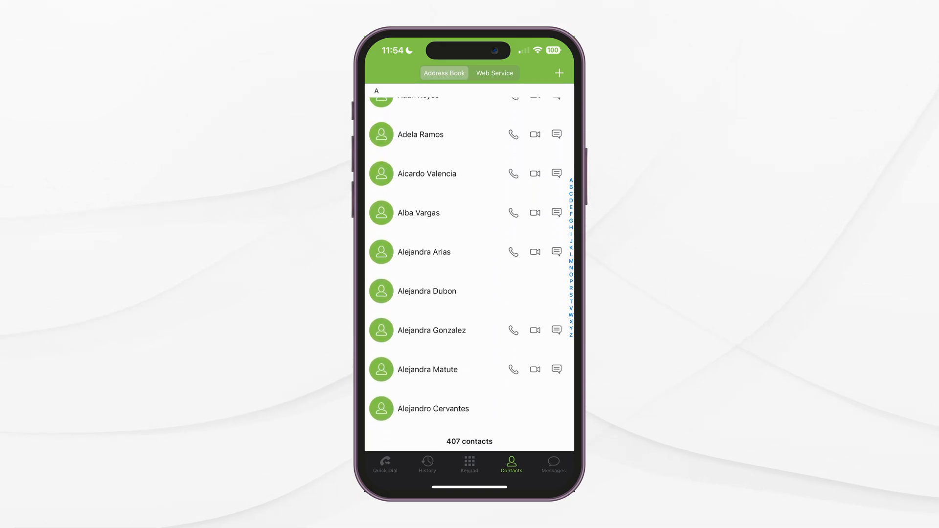
pyautogui.scroll(-3)
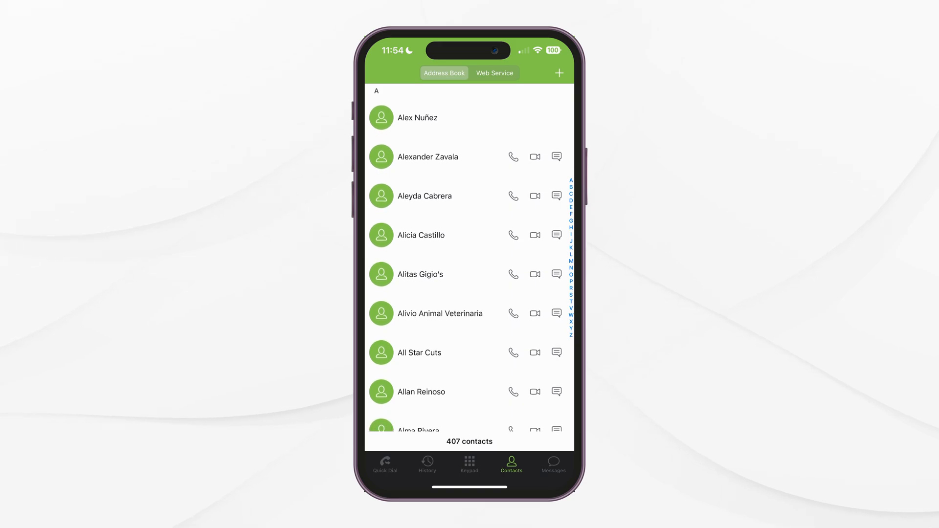
# Switch to the Web Service list and browse its 51 central phonebook contacts
pyautogui.click(494, 72)
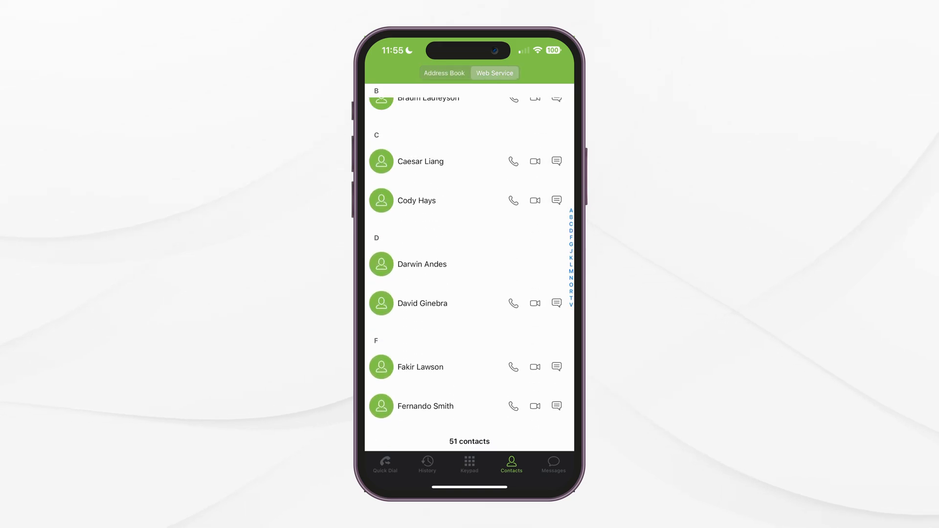
pyautogui.scroll(-3)
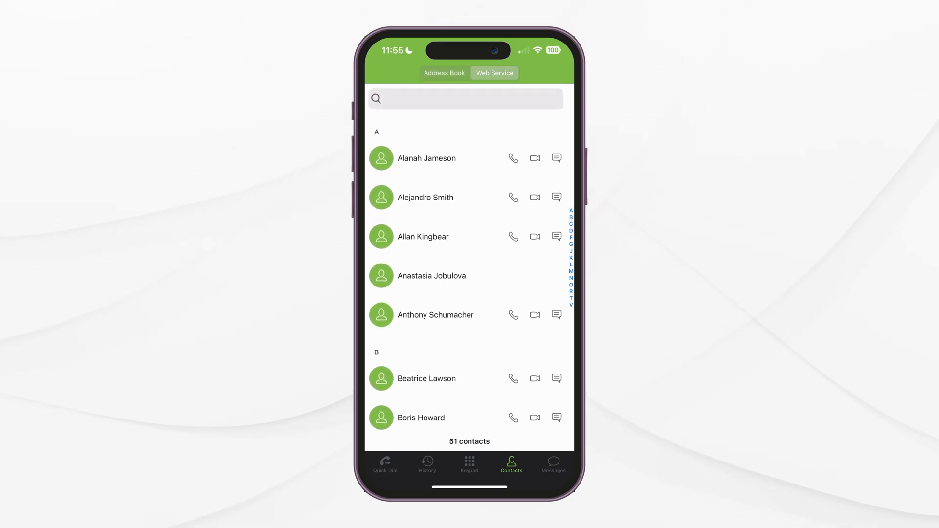
pyautogui.scroll(-3)
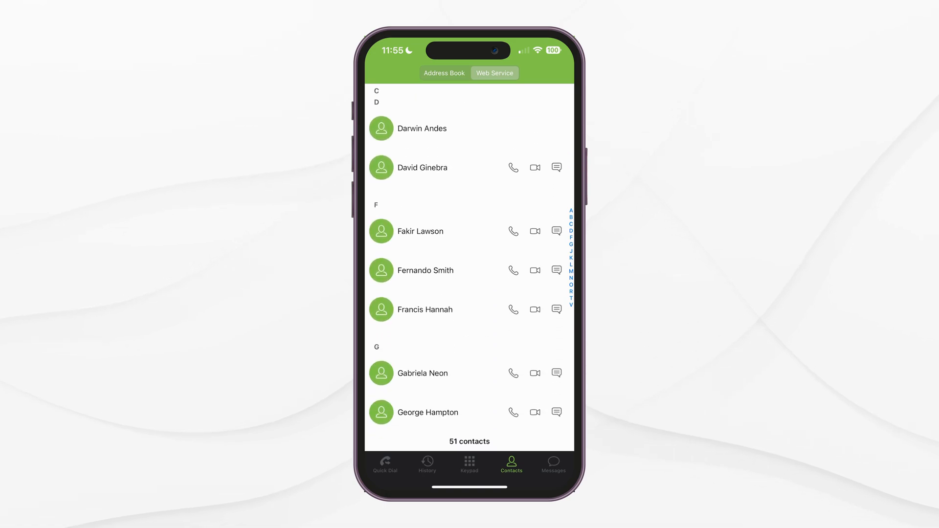
pyautogui.scroll(-3)
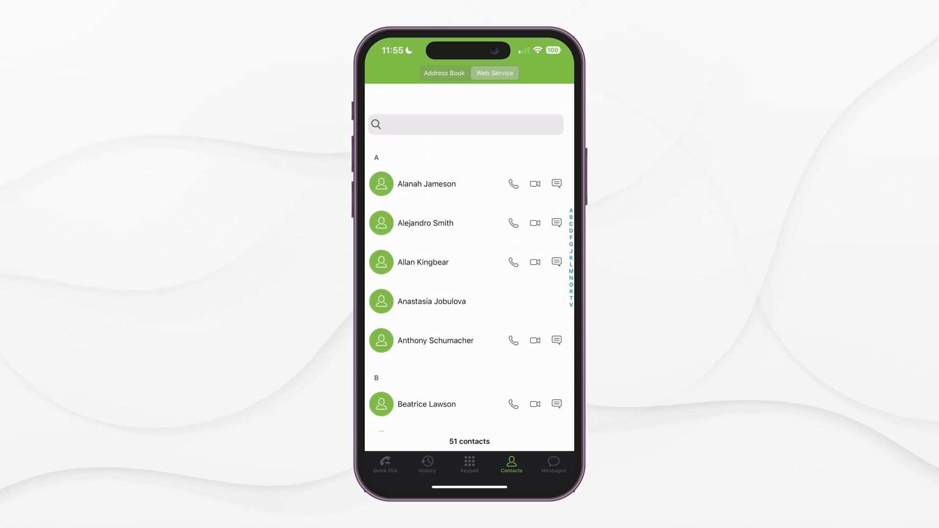
pyautogui.scroll(-3)
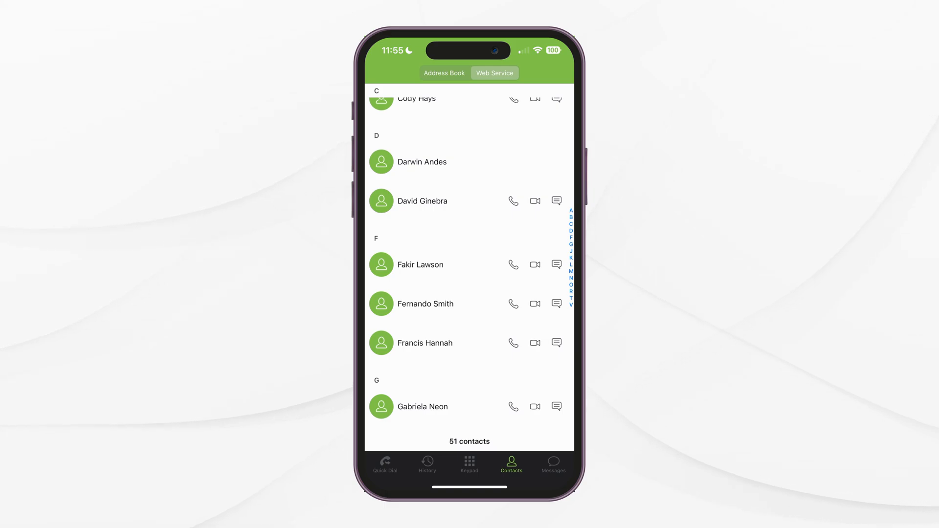
# Send a 'Hello!' message to extension 2003 and a greeting to the outside number
pyautogui.click(551, 463)
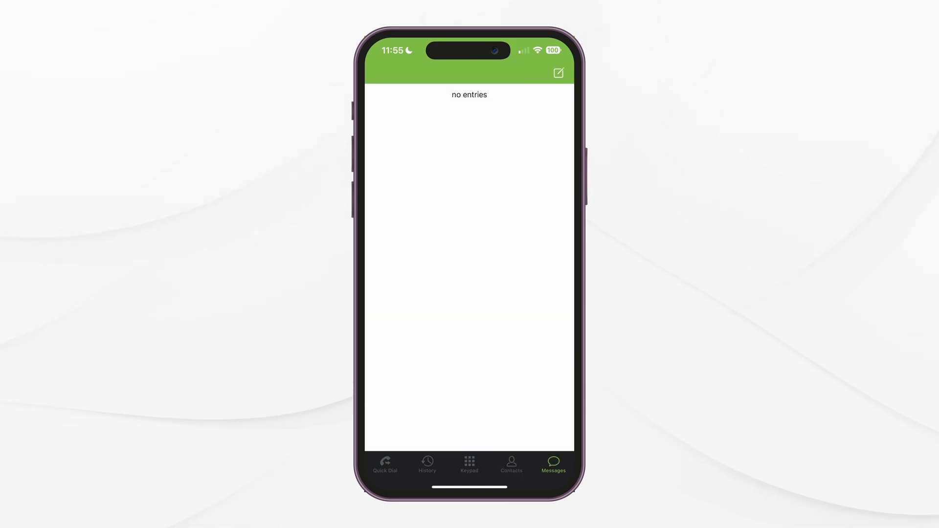
pyautogui.click(556, 74)
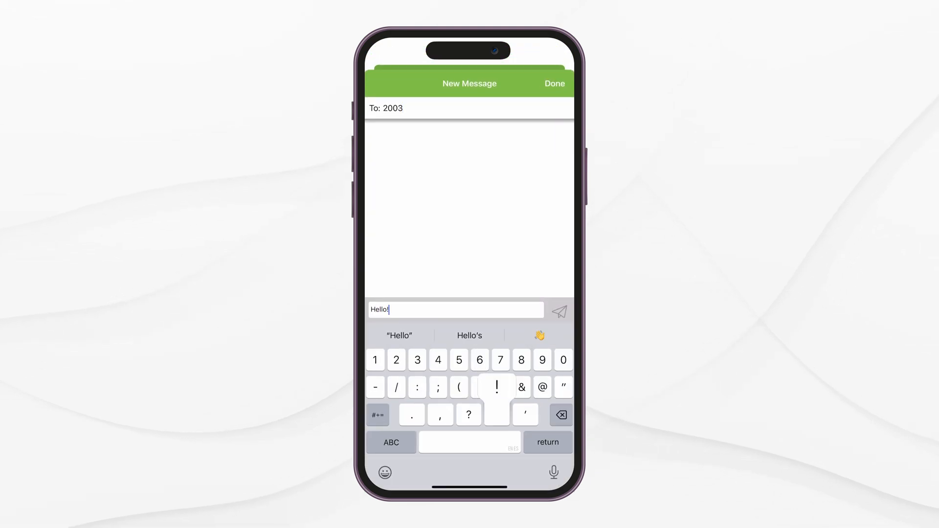
pyautogui.click(557, 311)
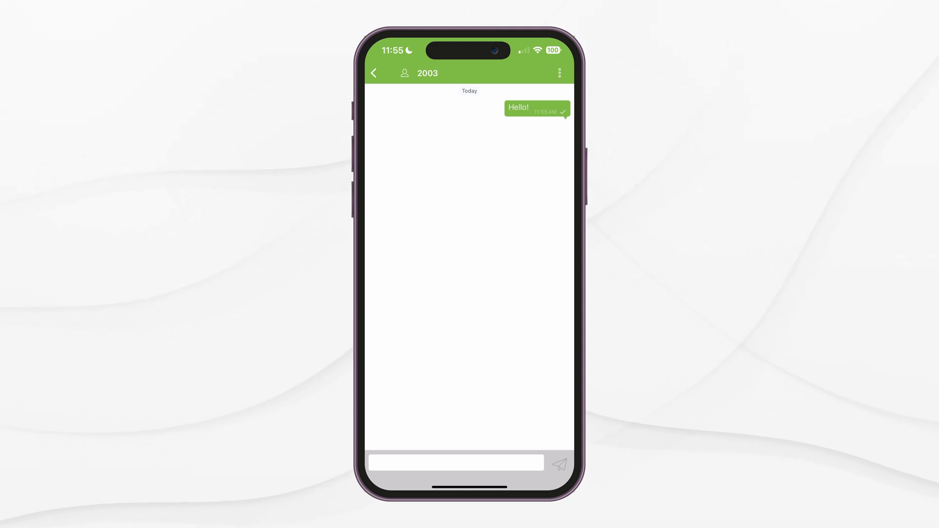
pyautogui.write('Hello!')
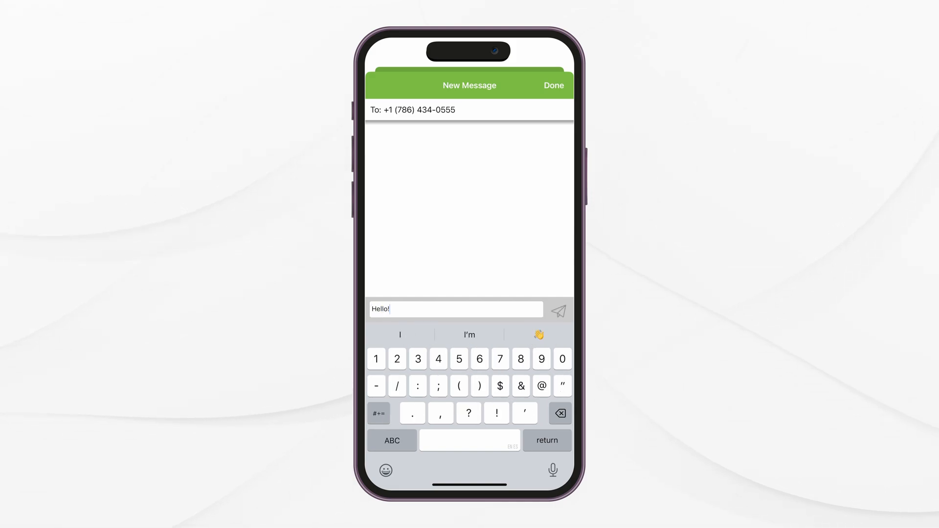
pyautogui.click(557, 310)
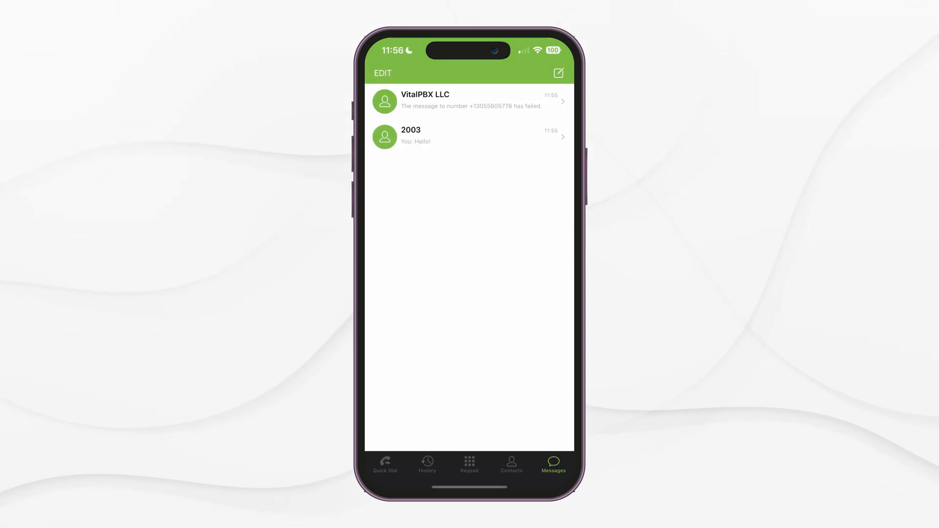
pyautogui.click(382, 73)
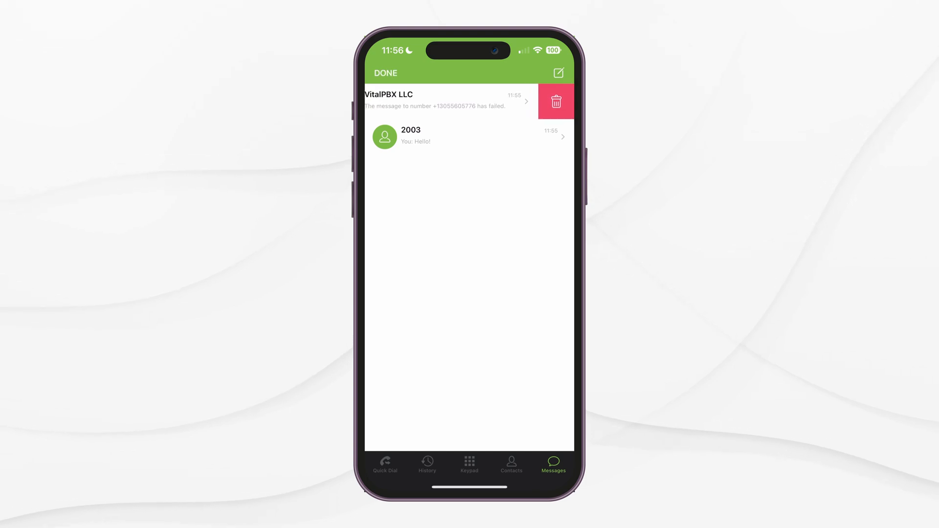
pyautogui.click(556, 101)
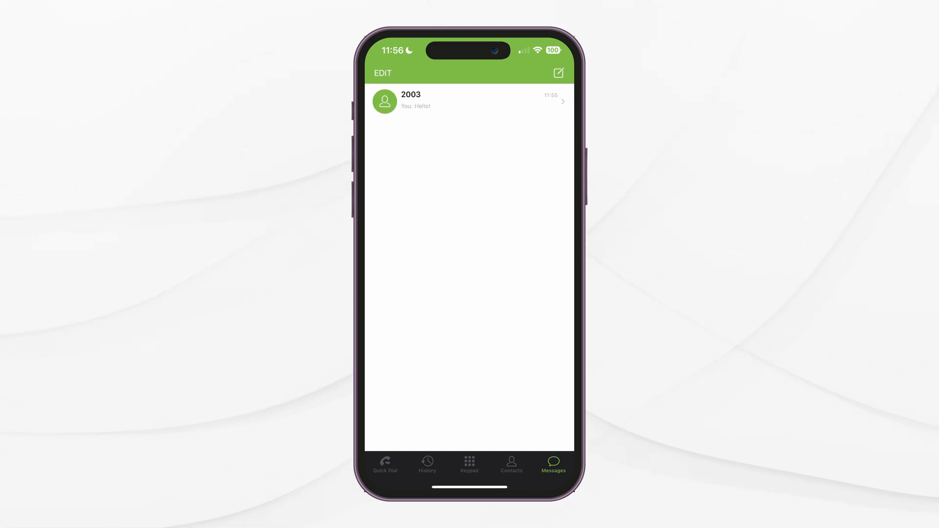
pyautogui.click(556, 73)
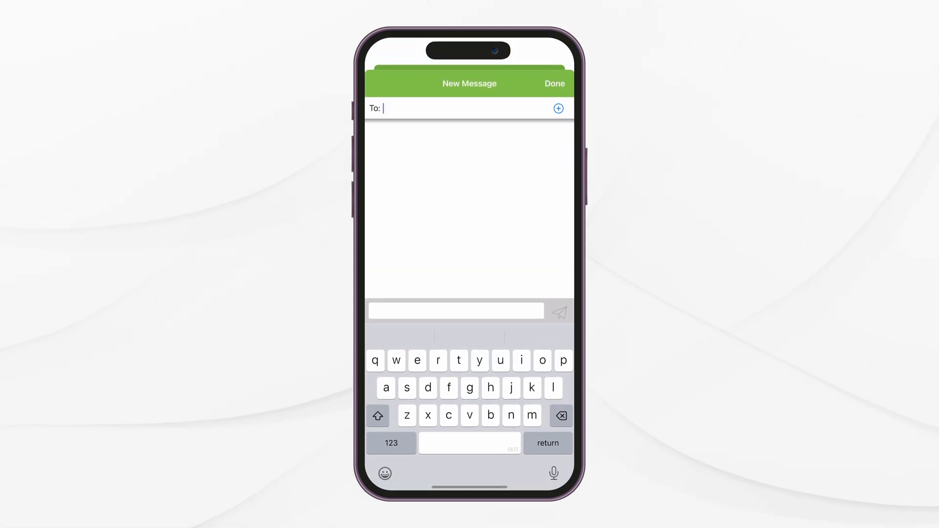
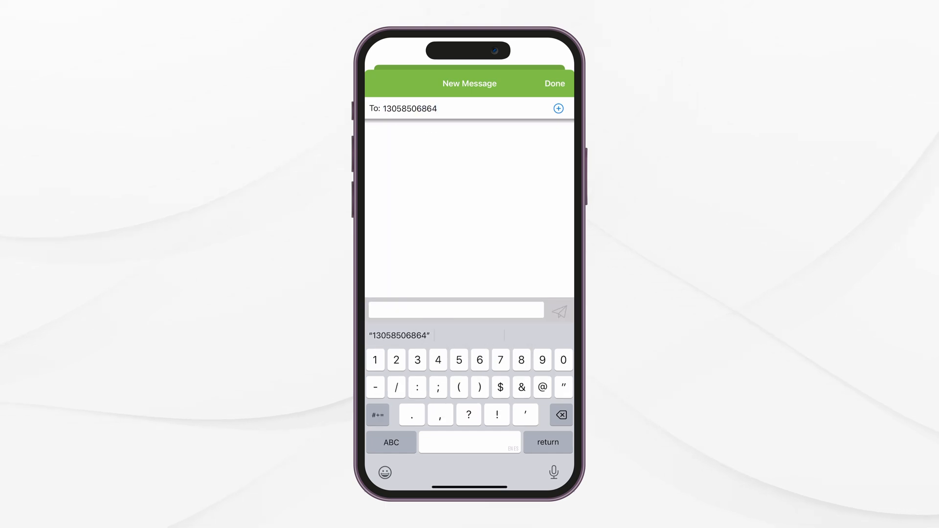
pyautogui.write('Hello')
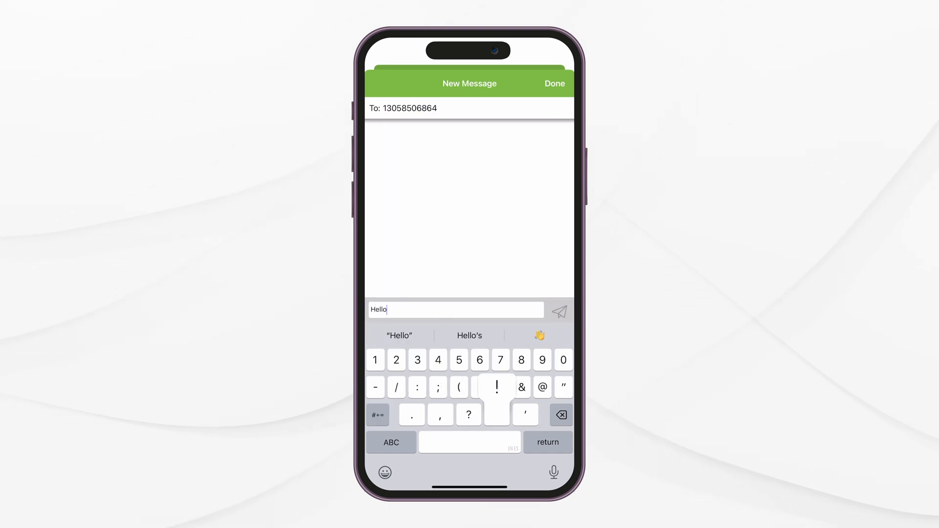